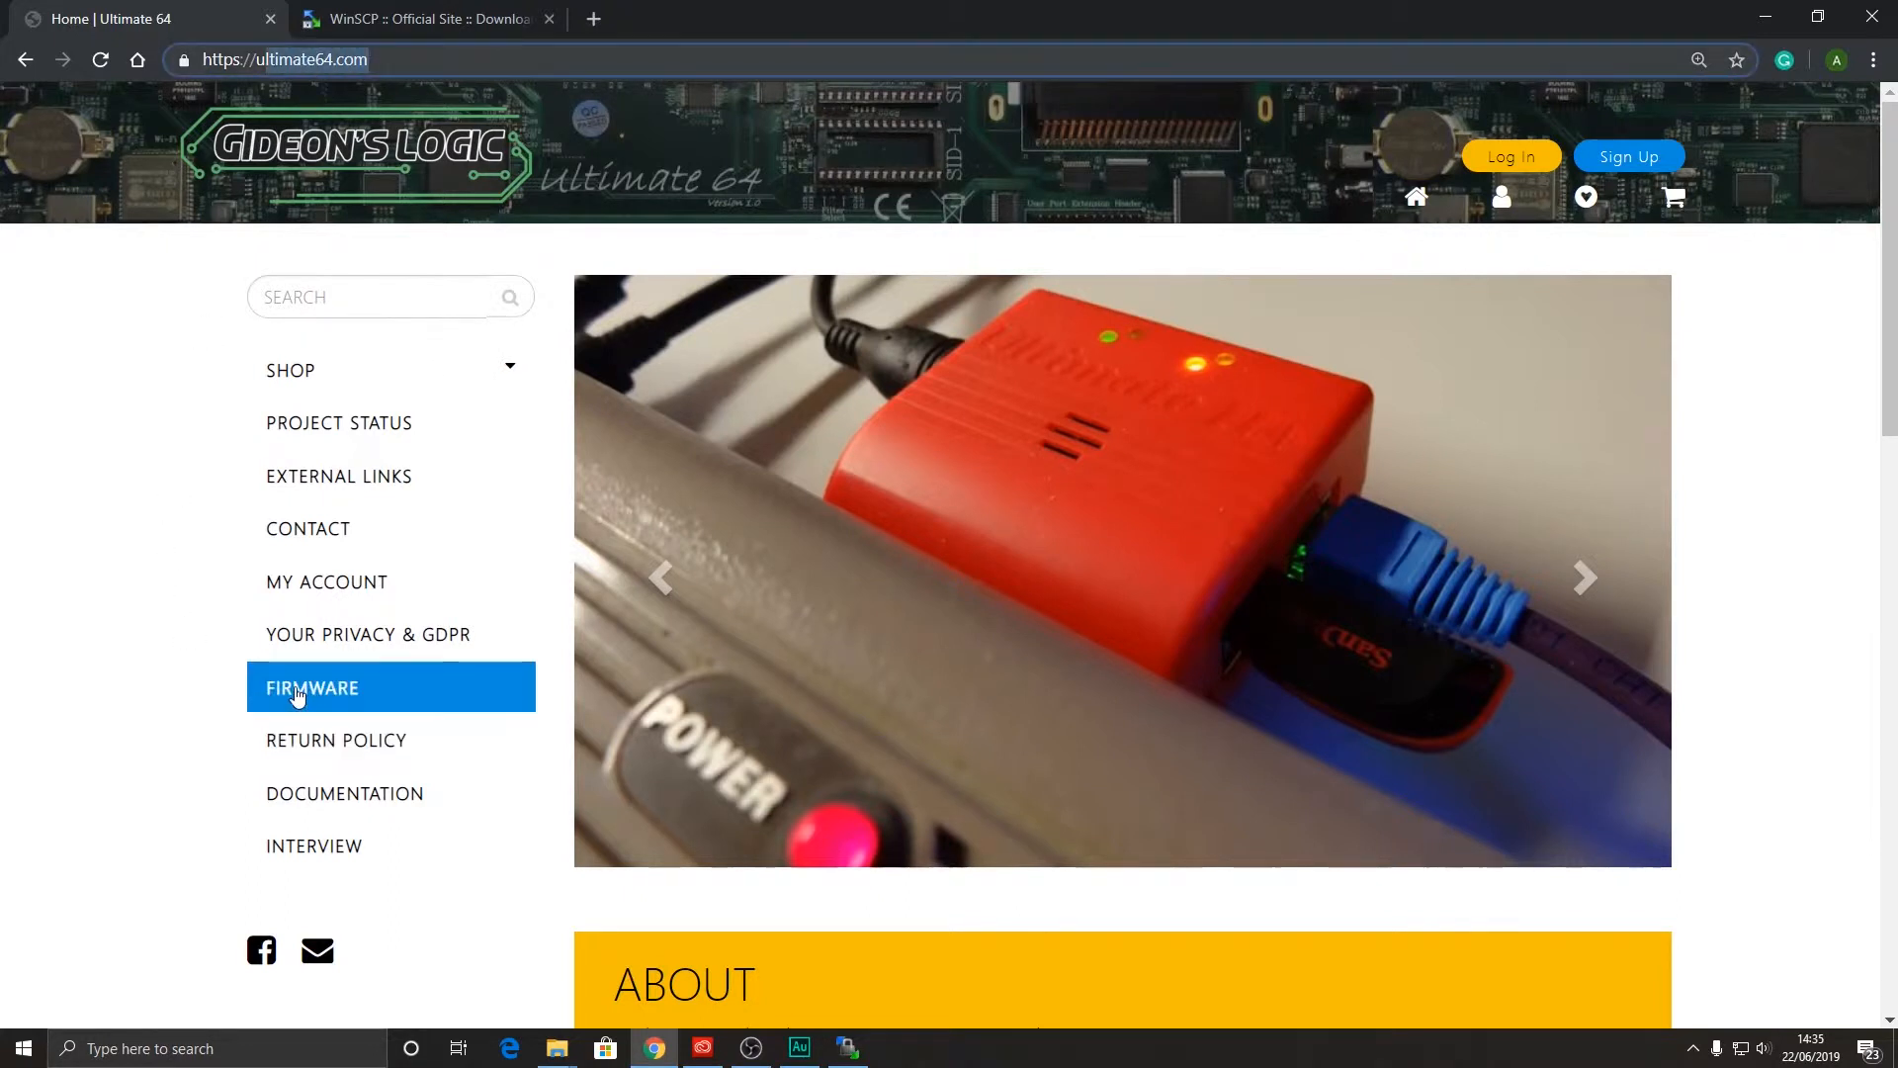
# - On the FIRMWARE page, download the version 1.20 U64 firmware zip
pyautogui.click(311, 688)
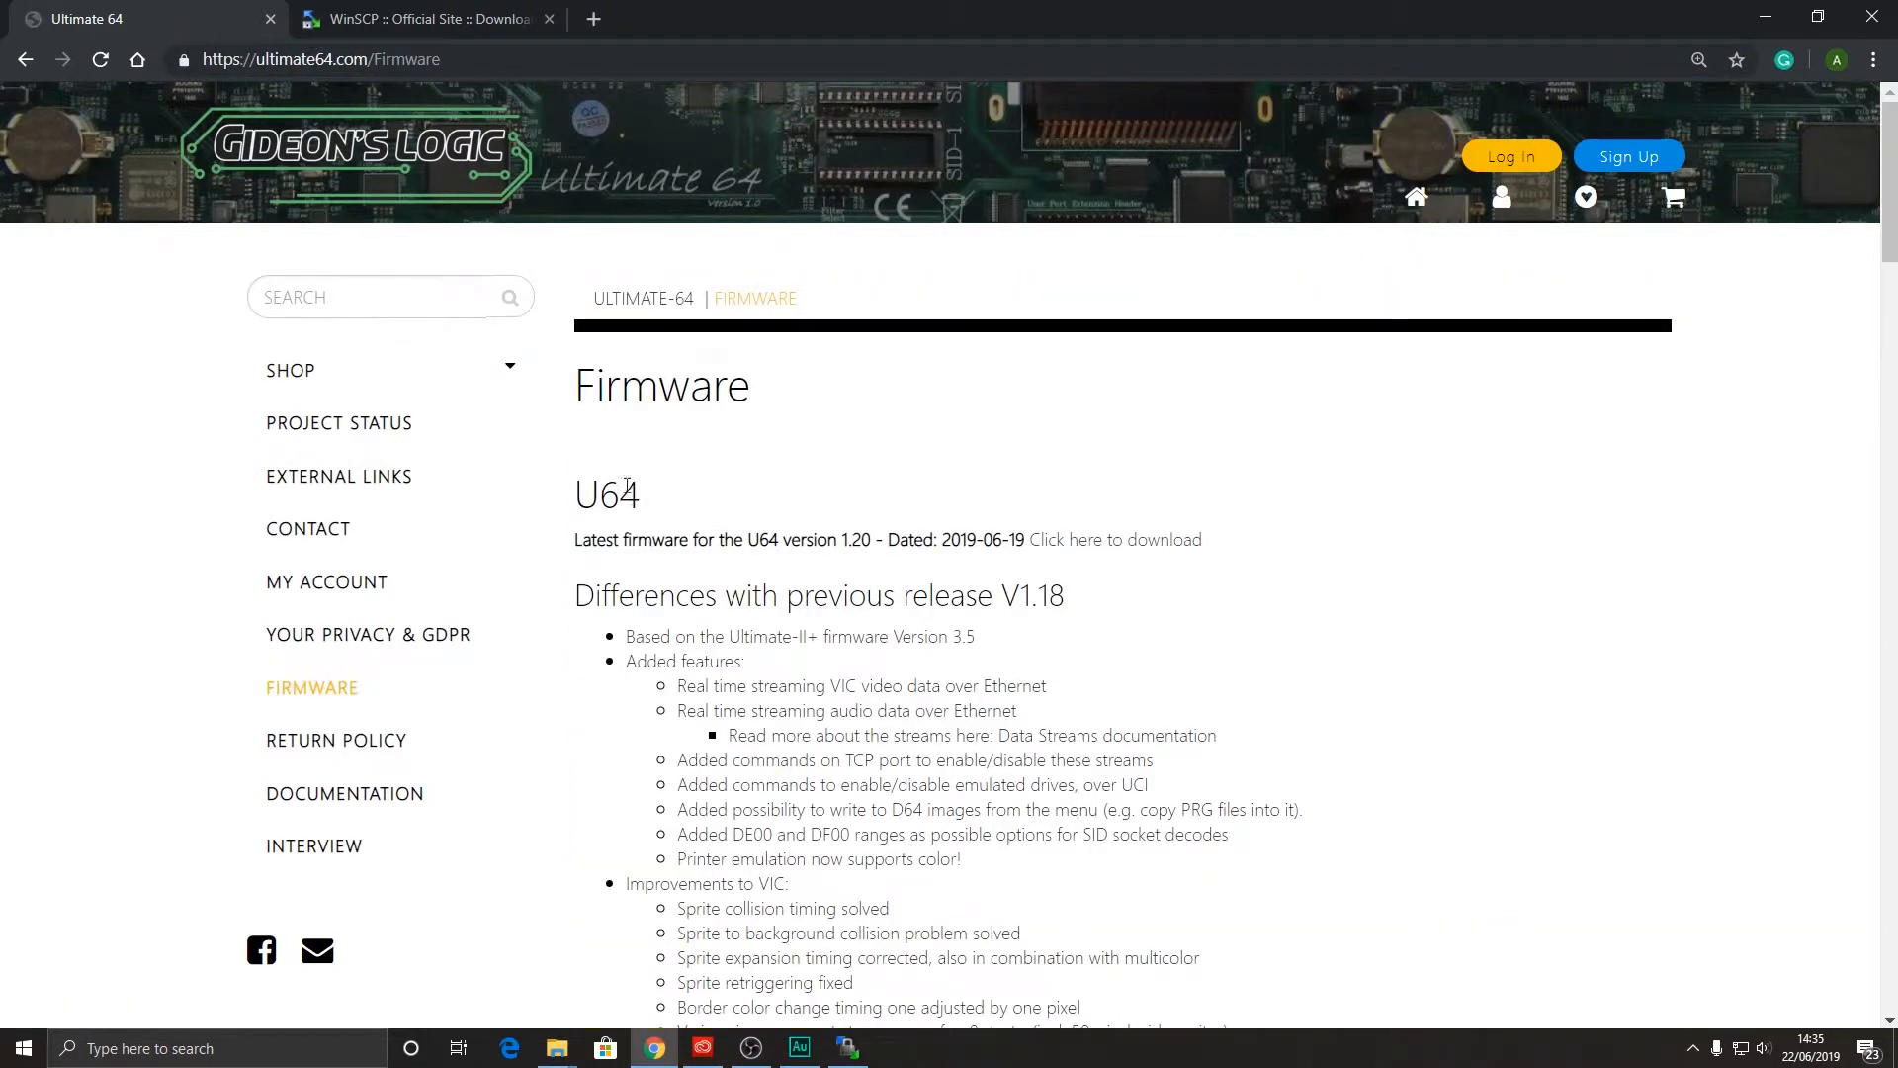
pyautogui.doubleClick(605, 494)
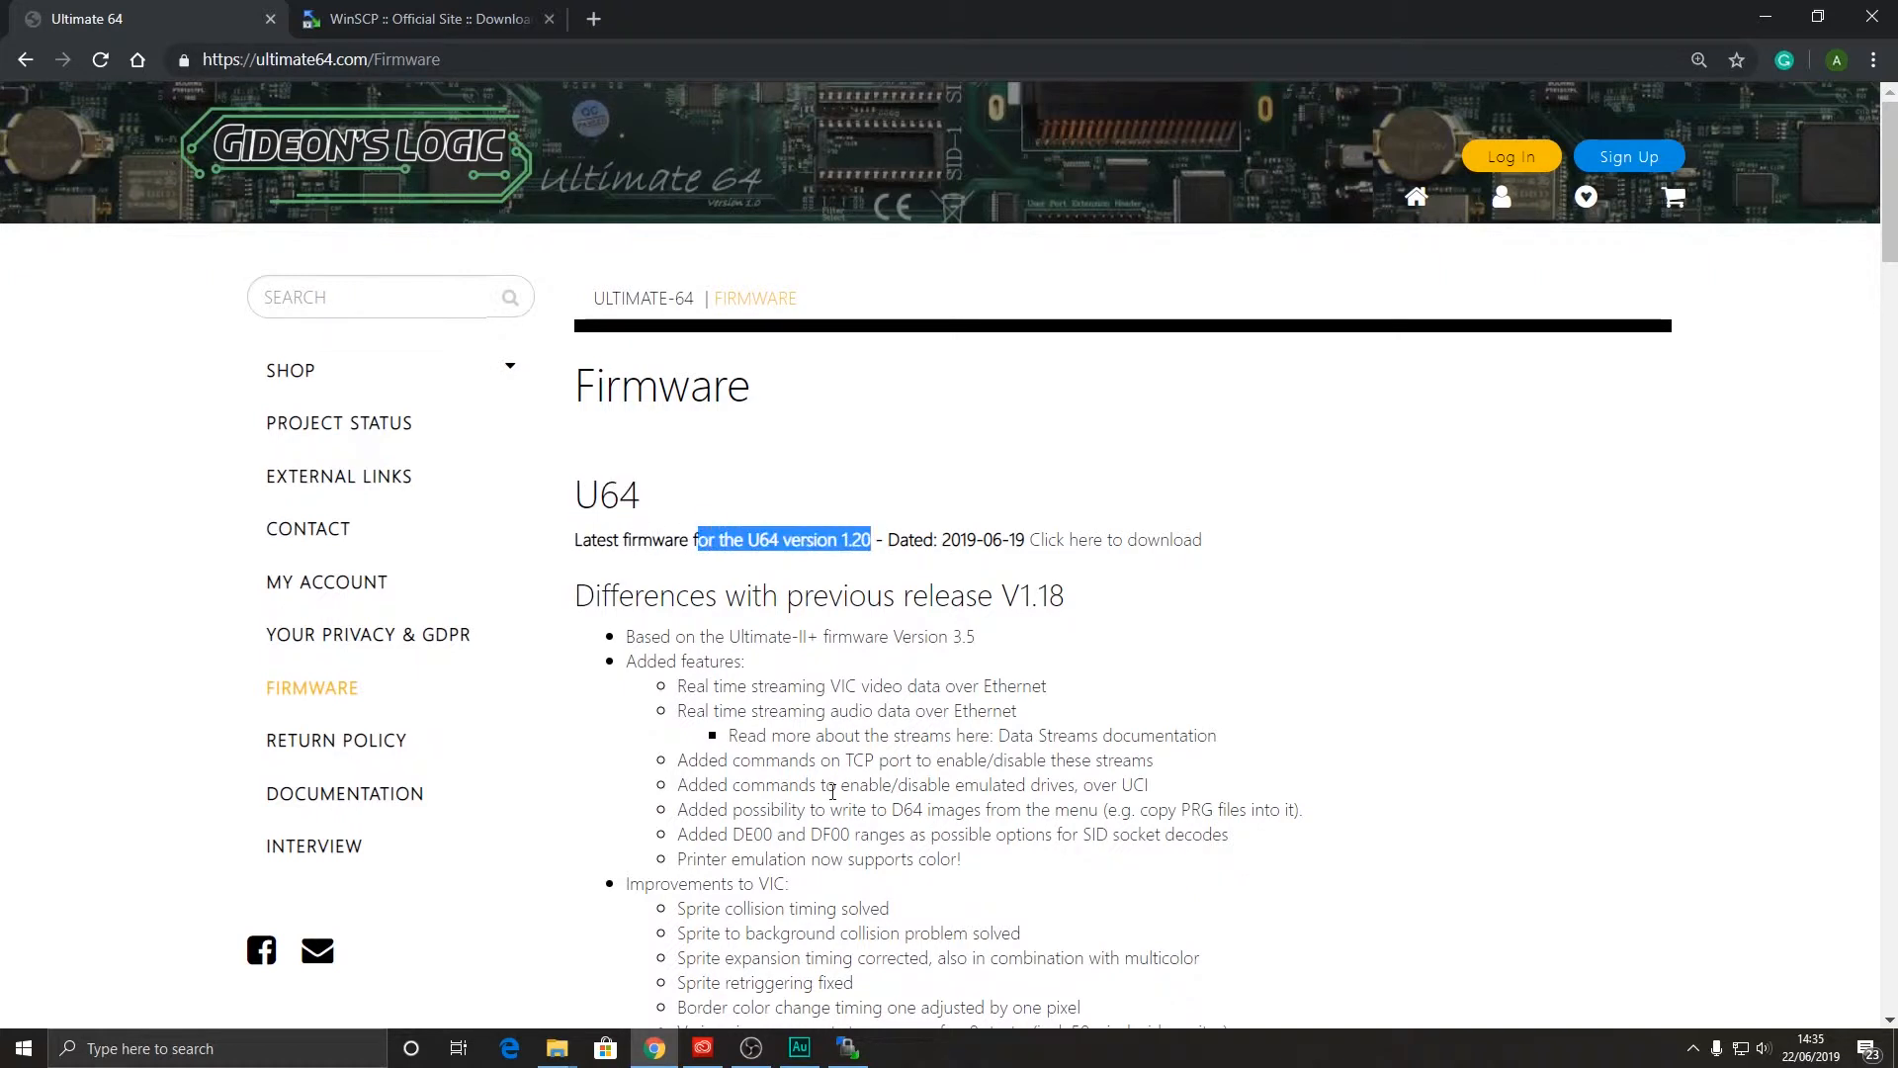
pyautogui.scroll(-3)
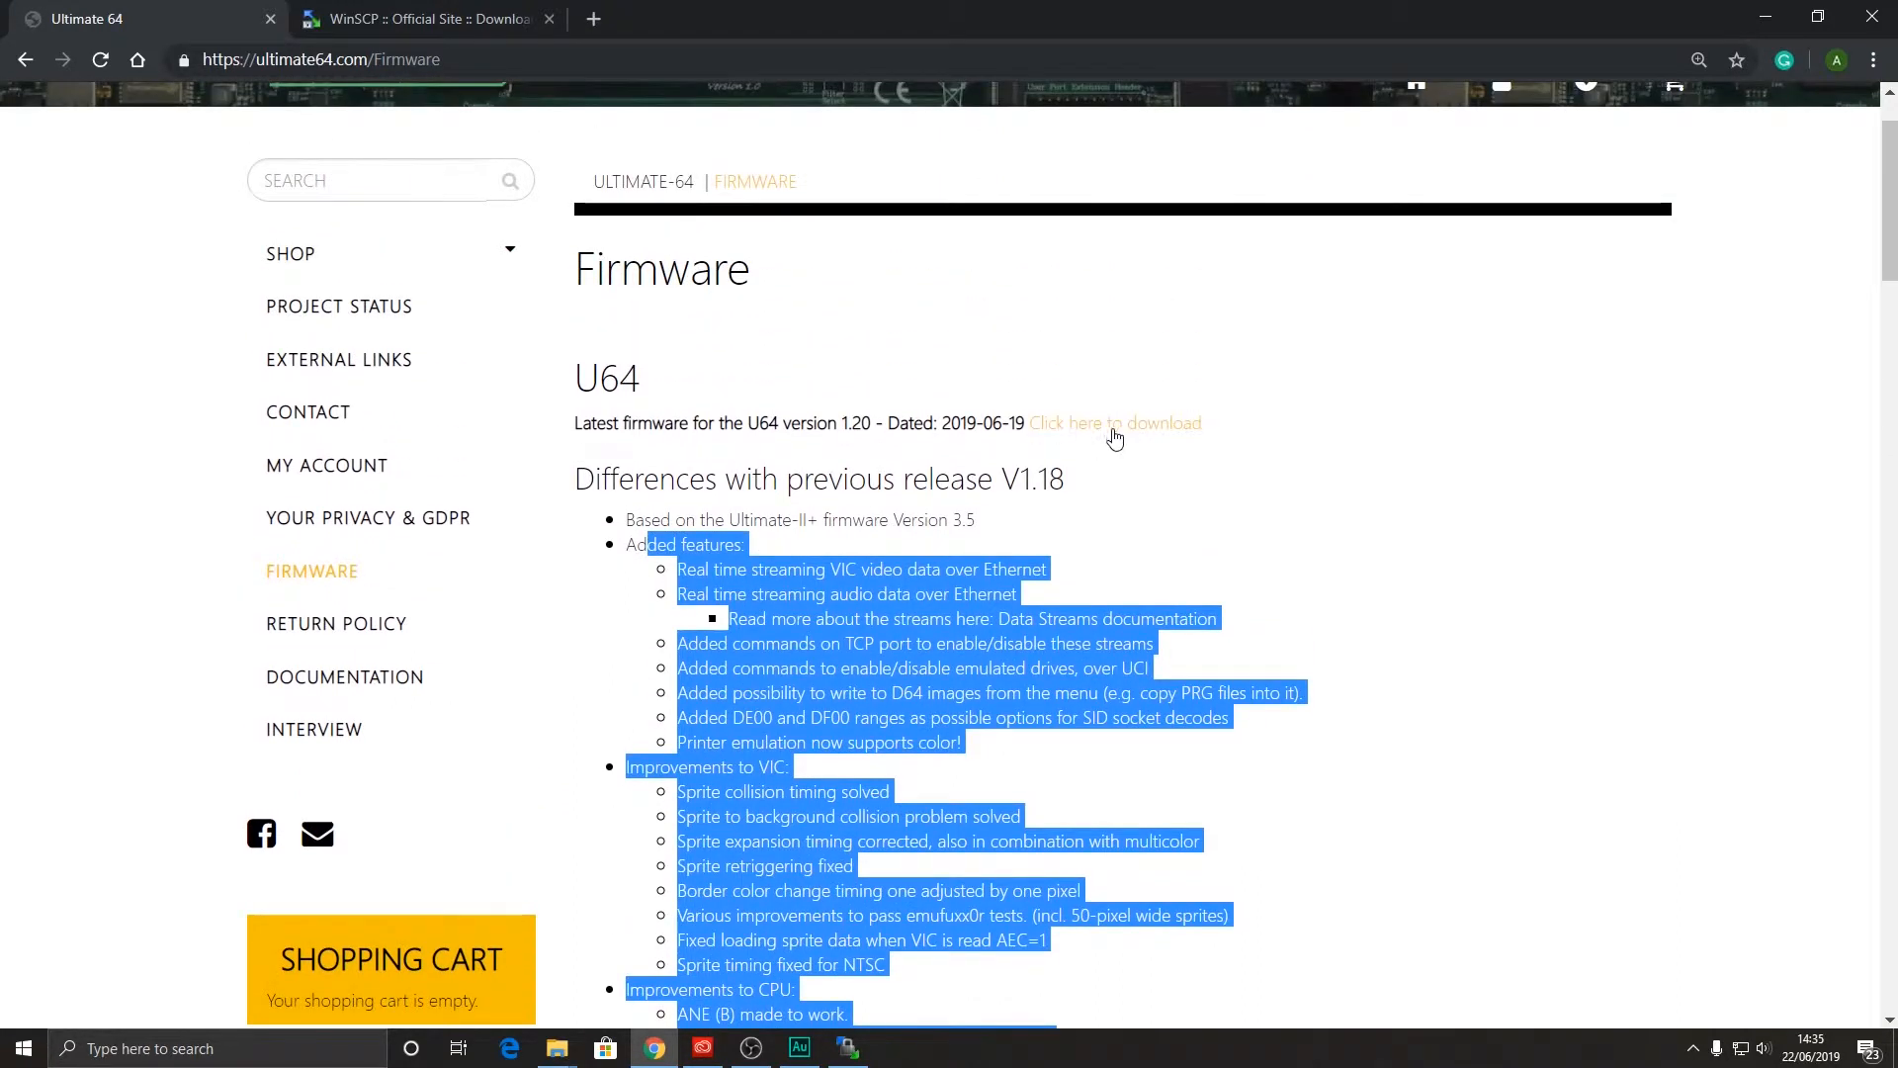
pyautogui.click(1115, 422)
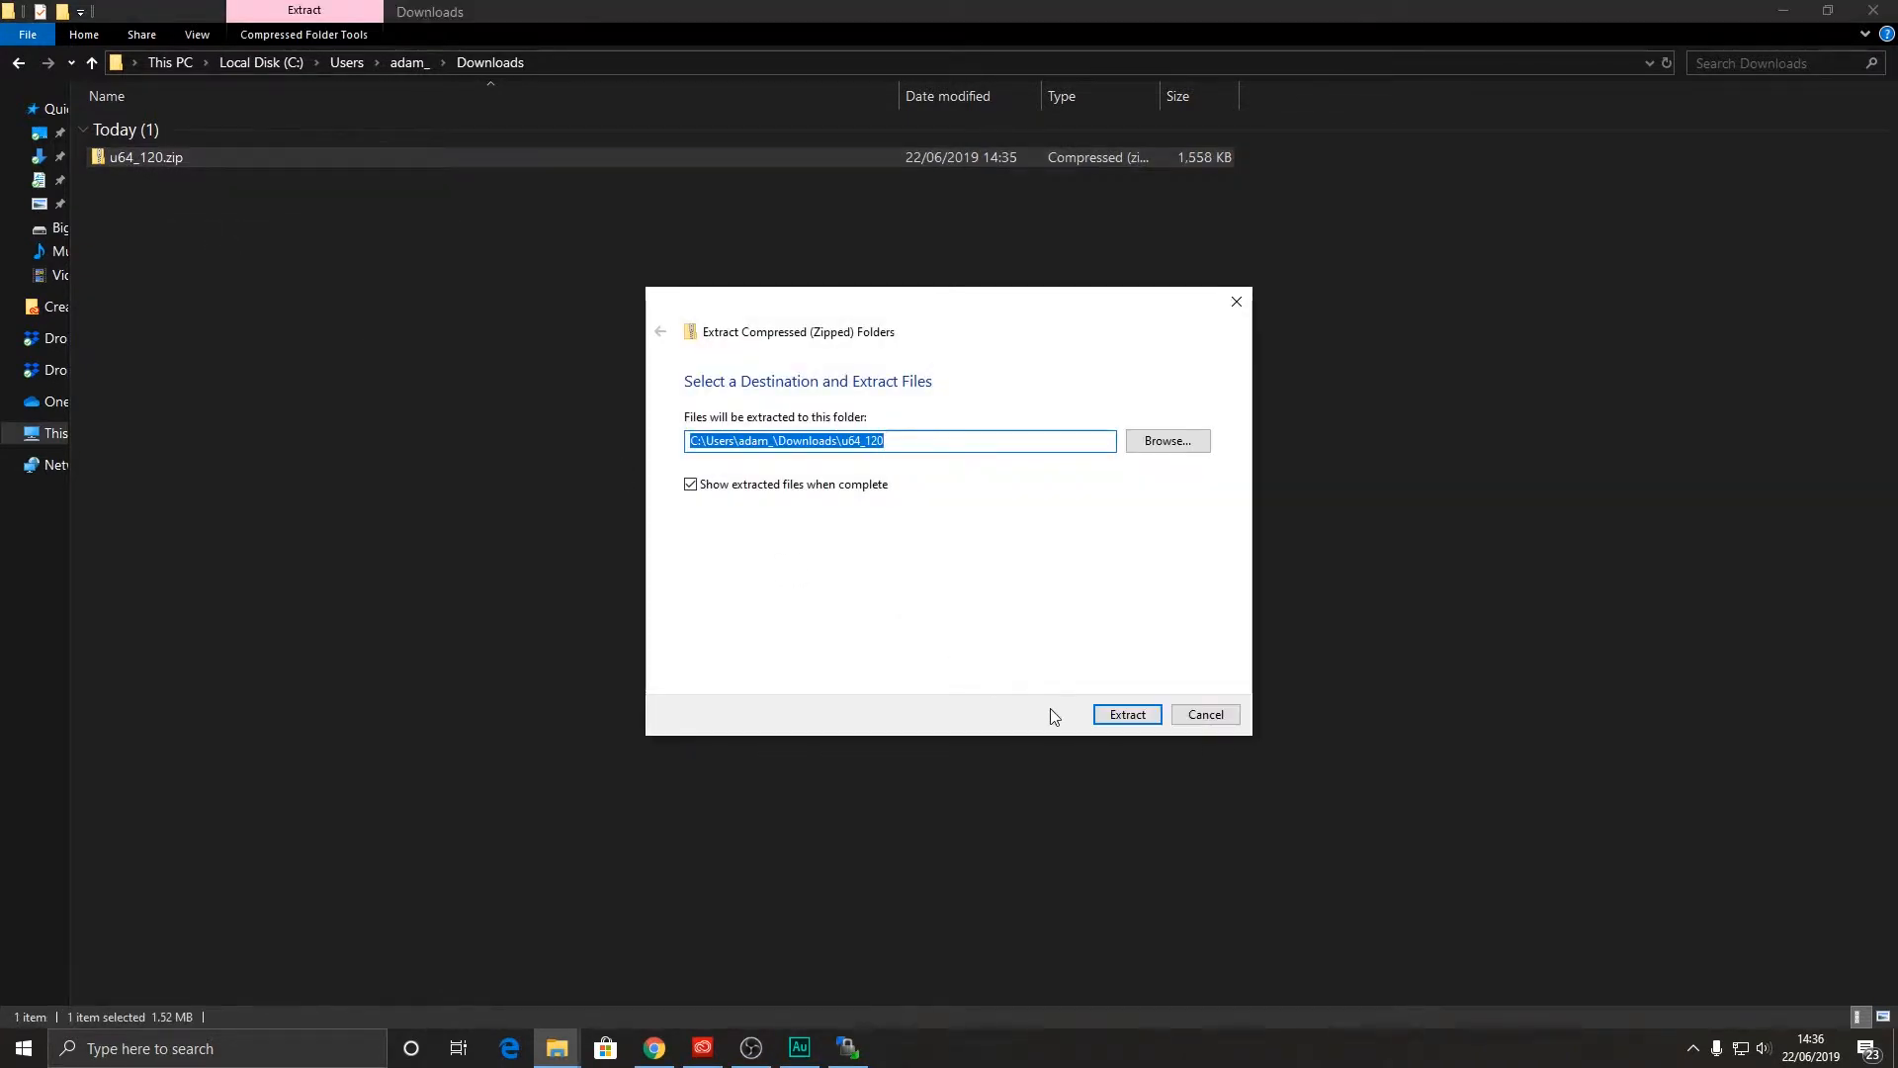
# - Extract the firmware zip to the u64_120 folder and select u64_1.20_3.5.u64
pyautogui.click(1125, 714)
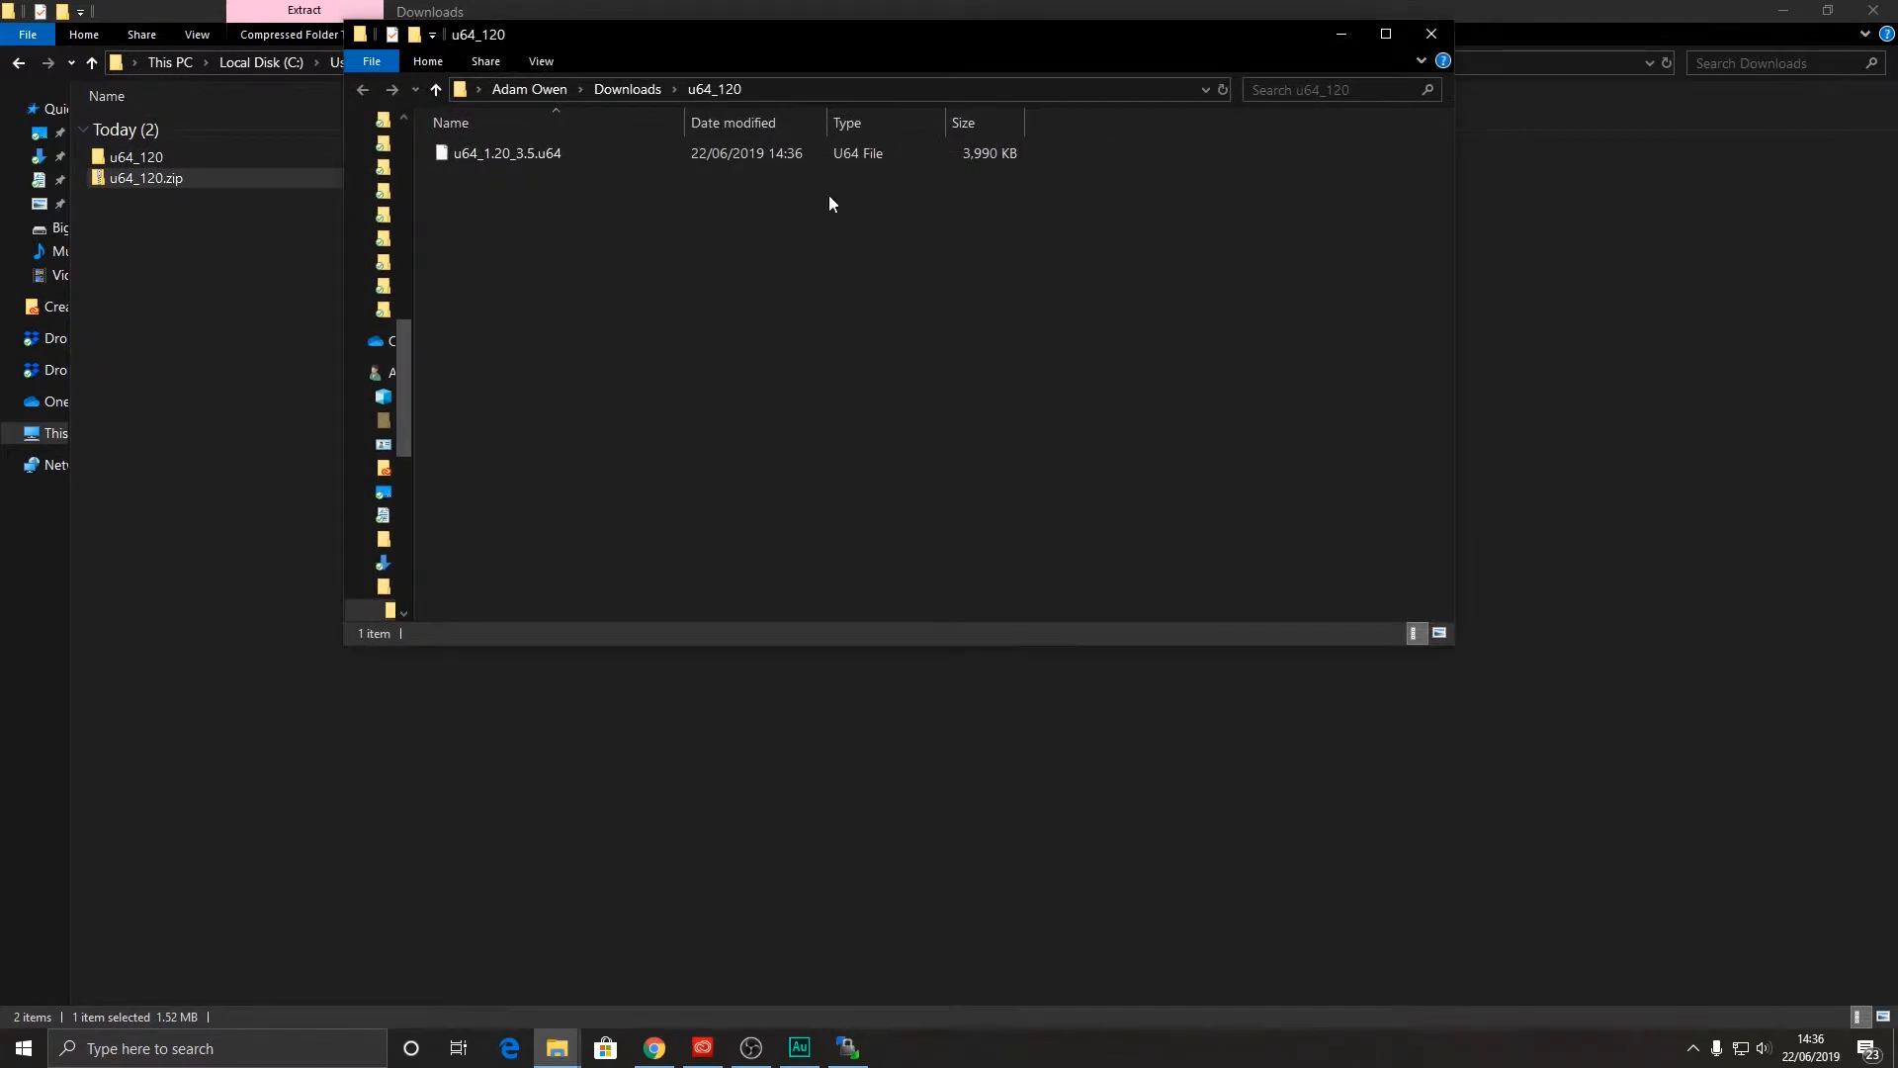
pyautogui.click(506, 153)
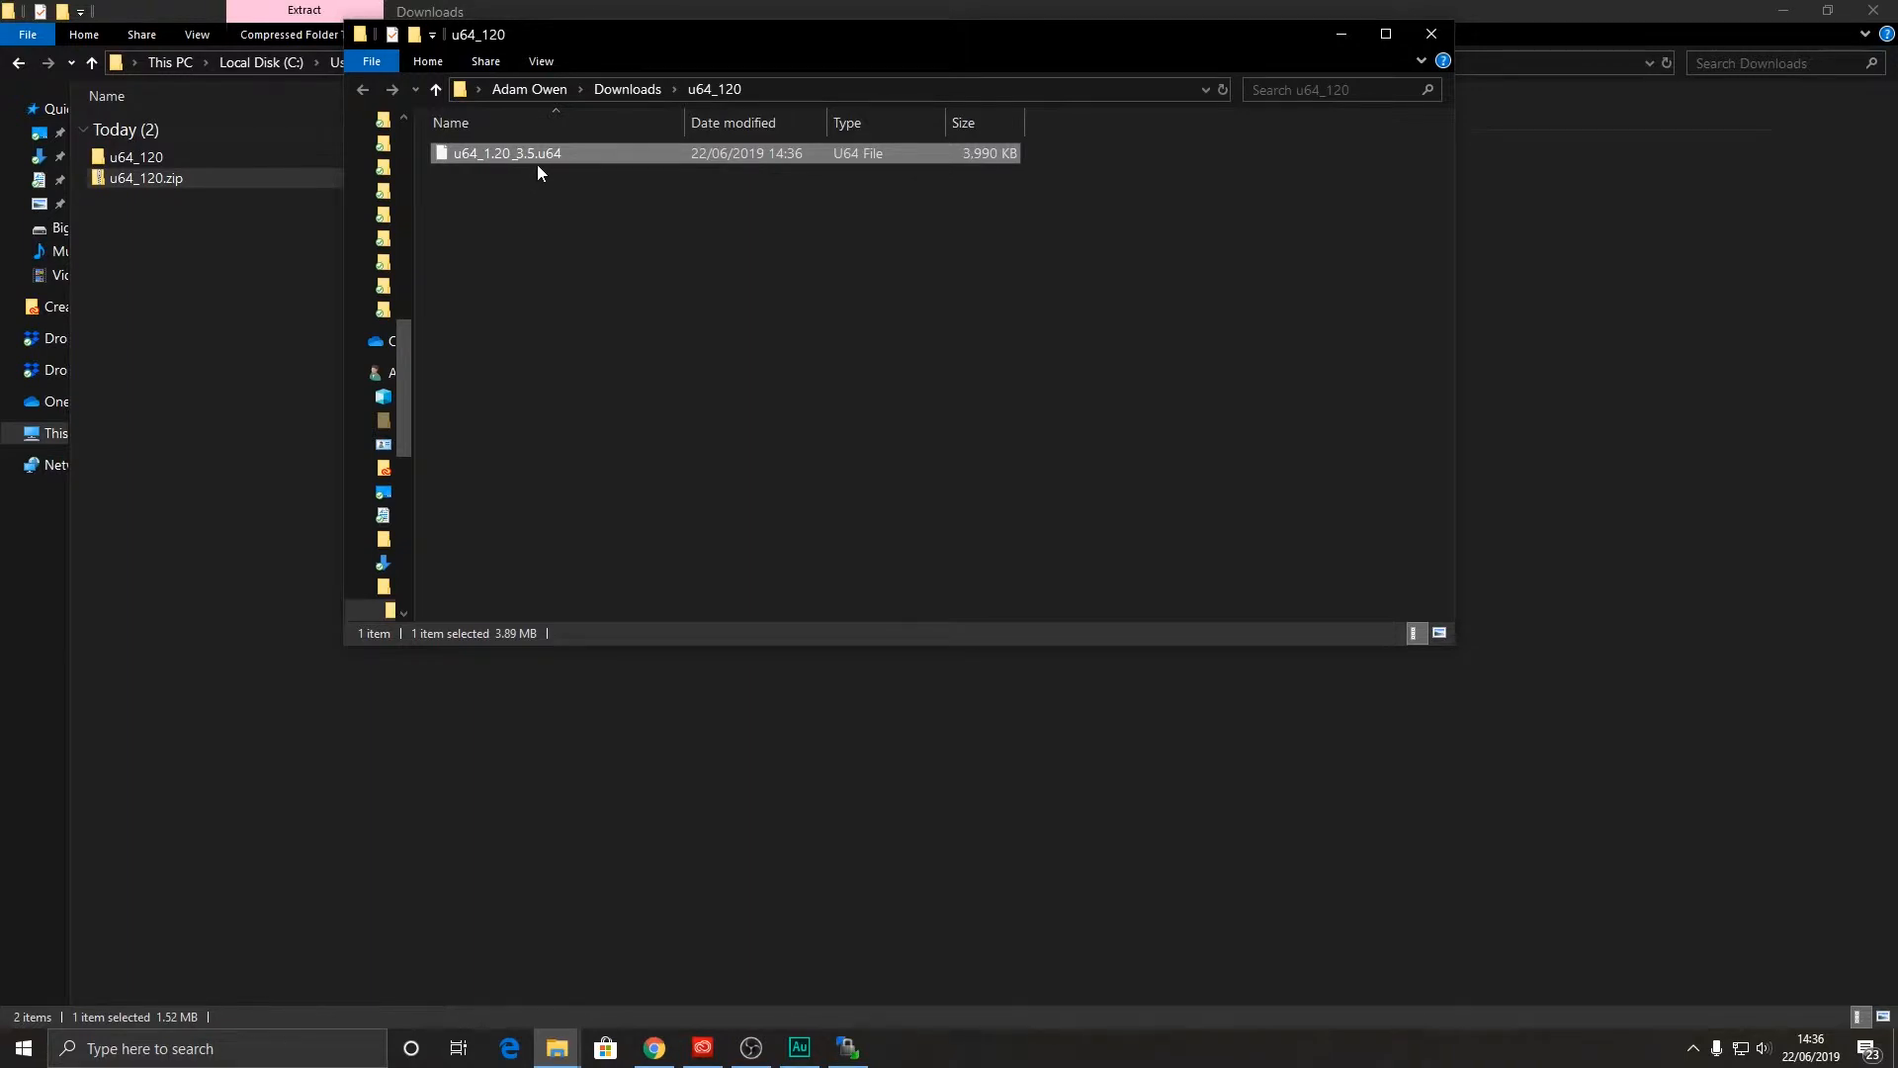
pyautogui.moveTo(546, 173)
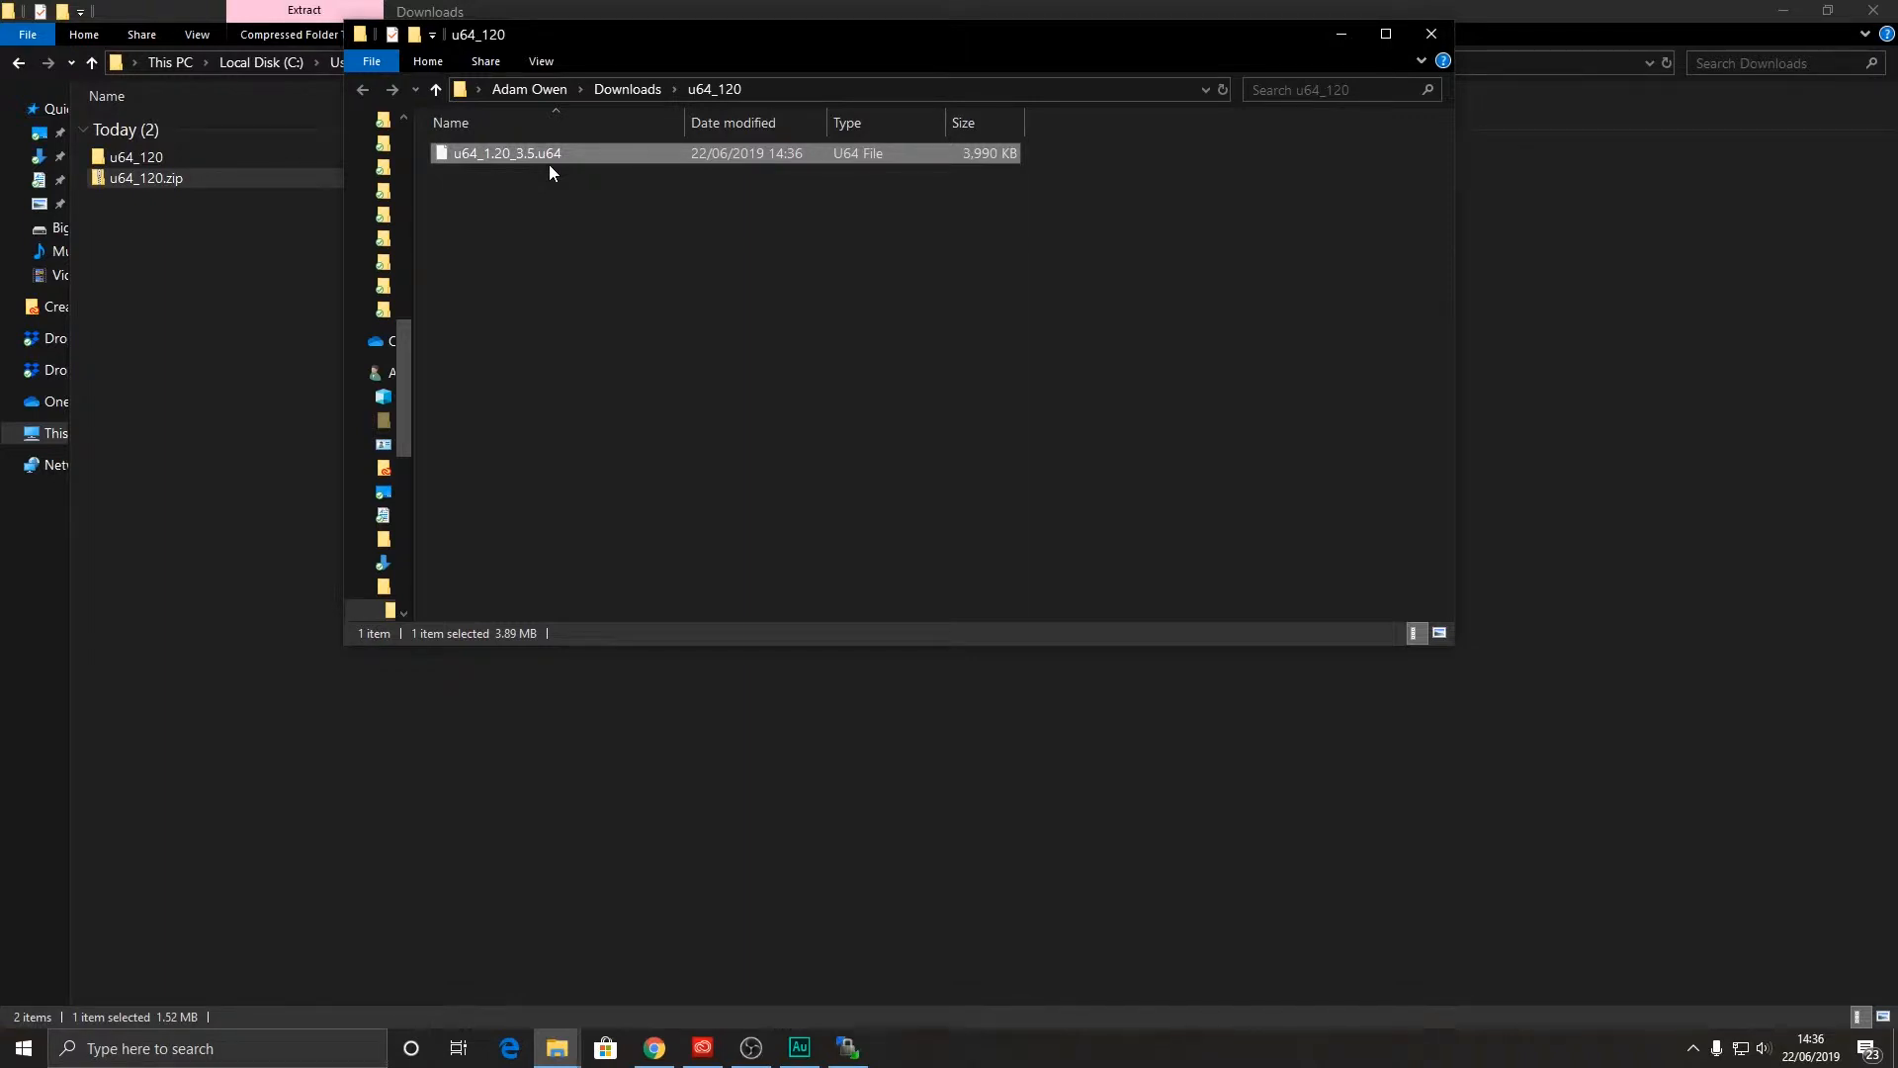
pyautogui.moveTo(577, 179)
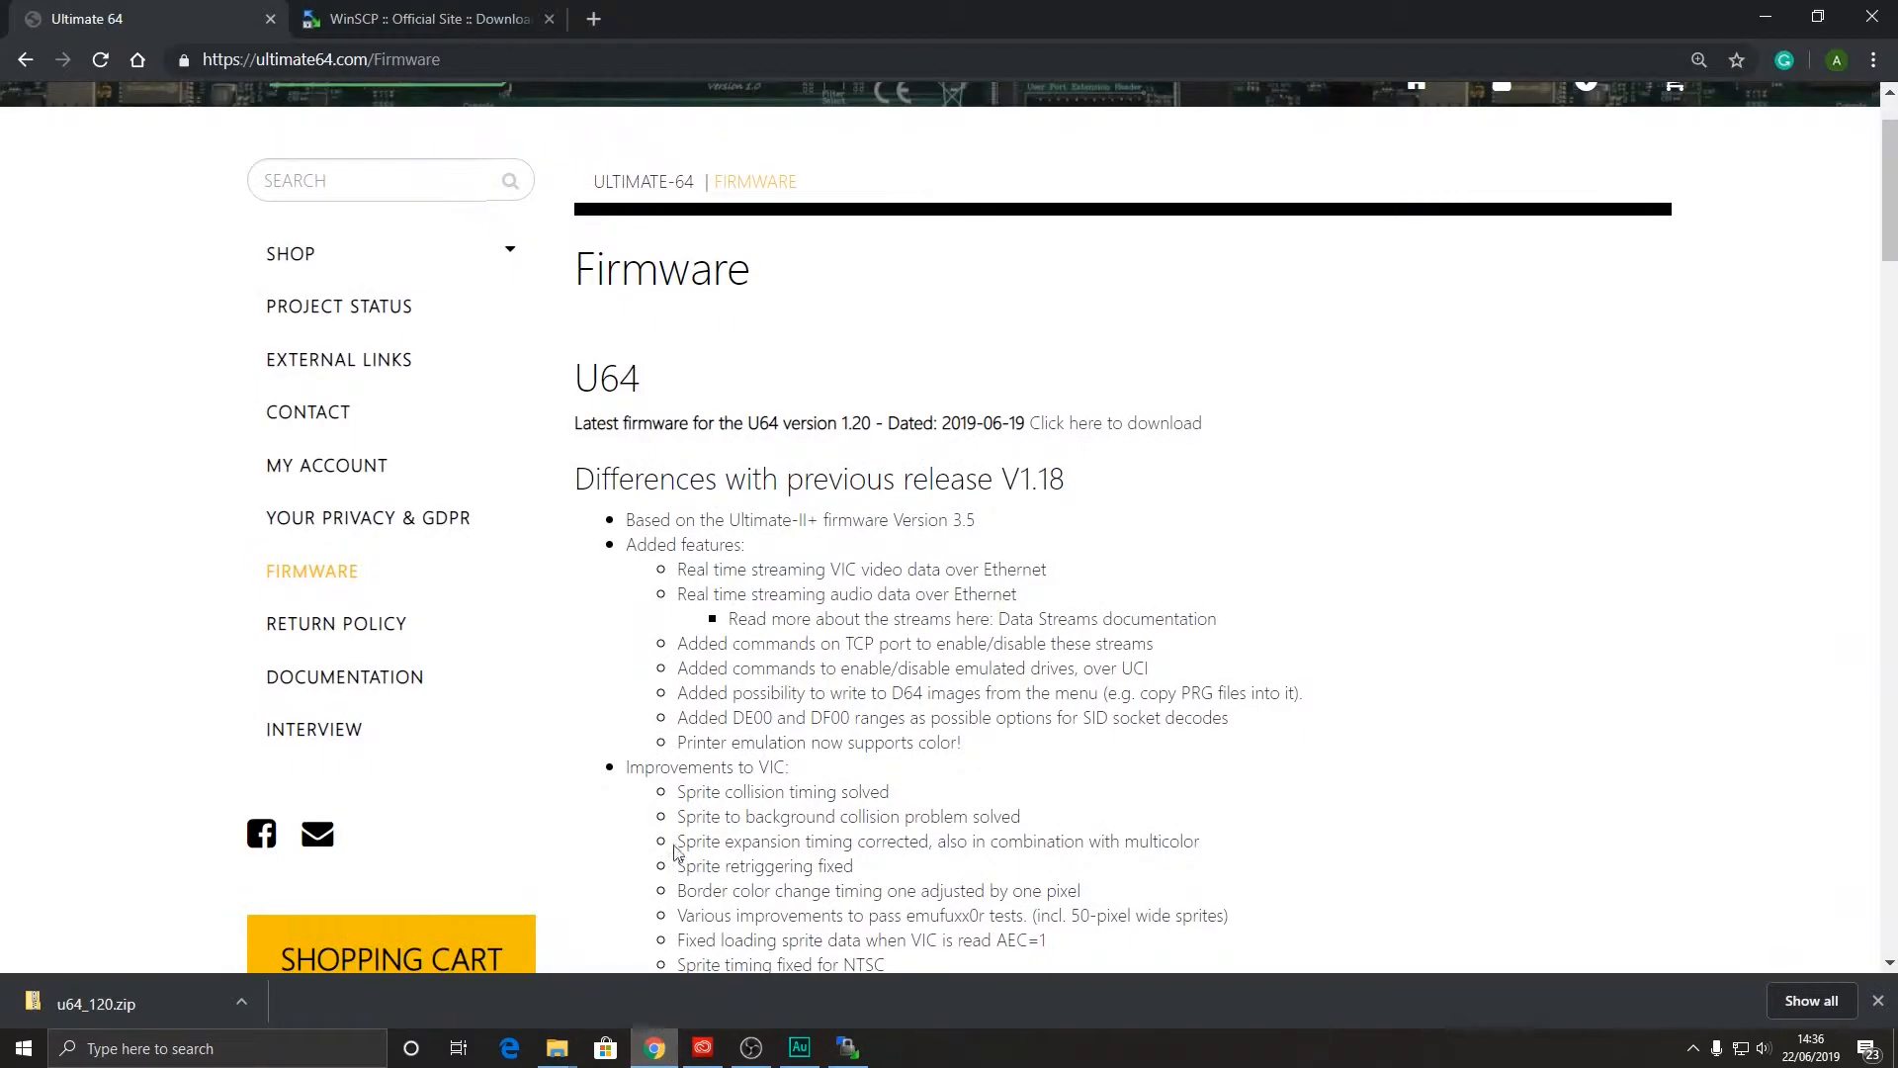
# - Go to the Download tab on winscp.net and scroll through the WinSCP 5.15 page
pyautogui.click(424, 18)
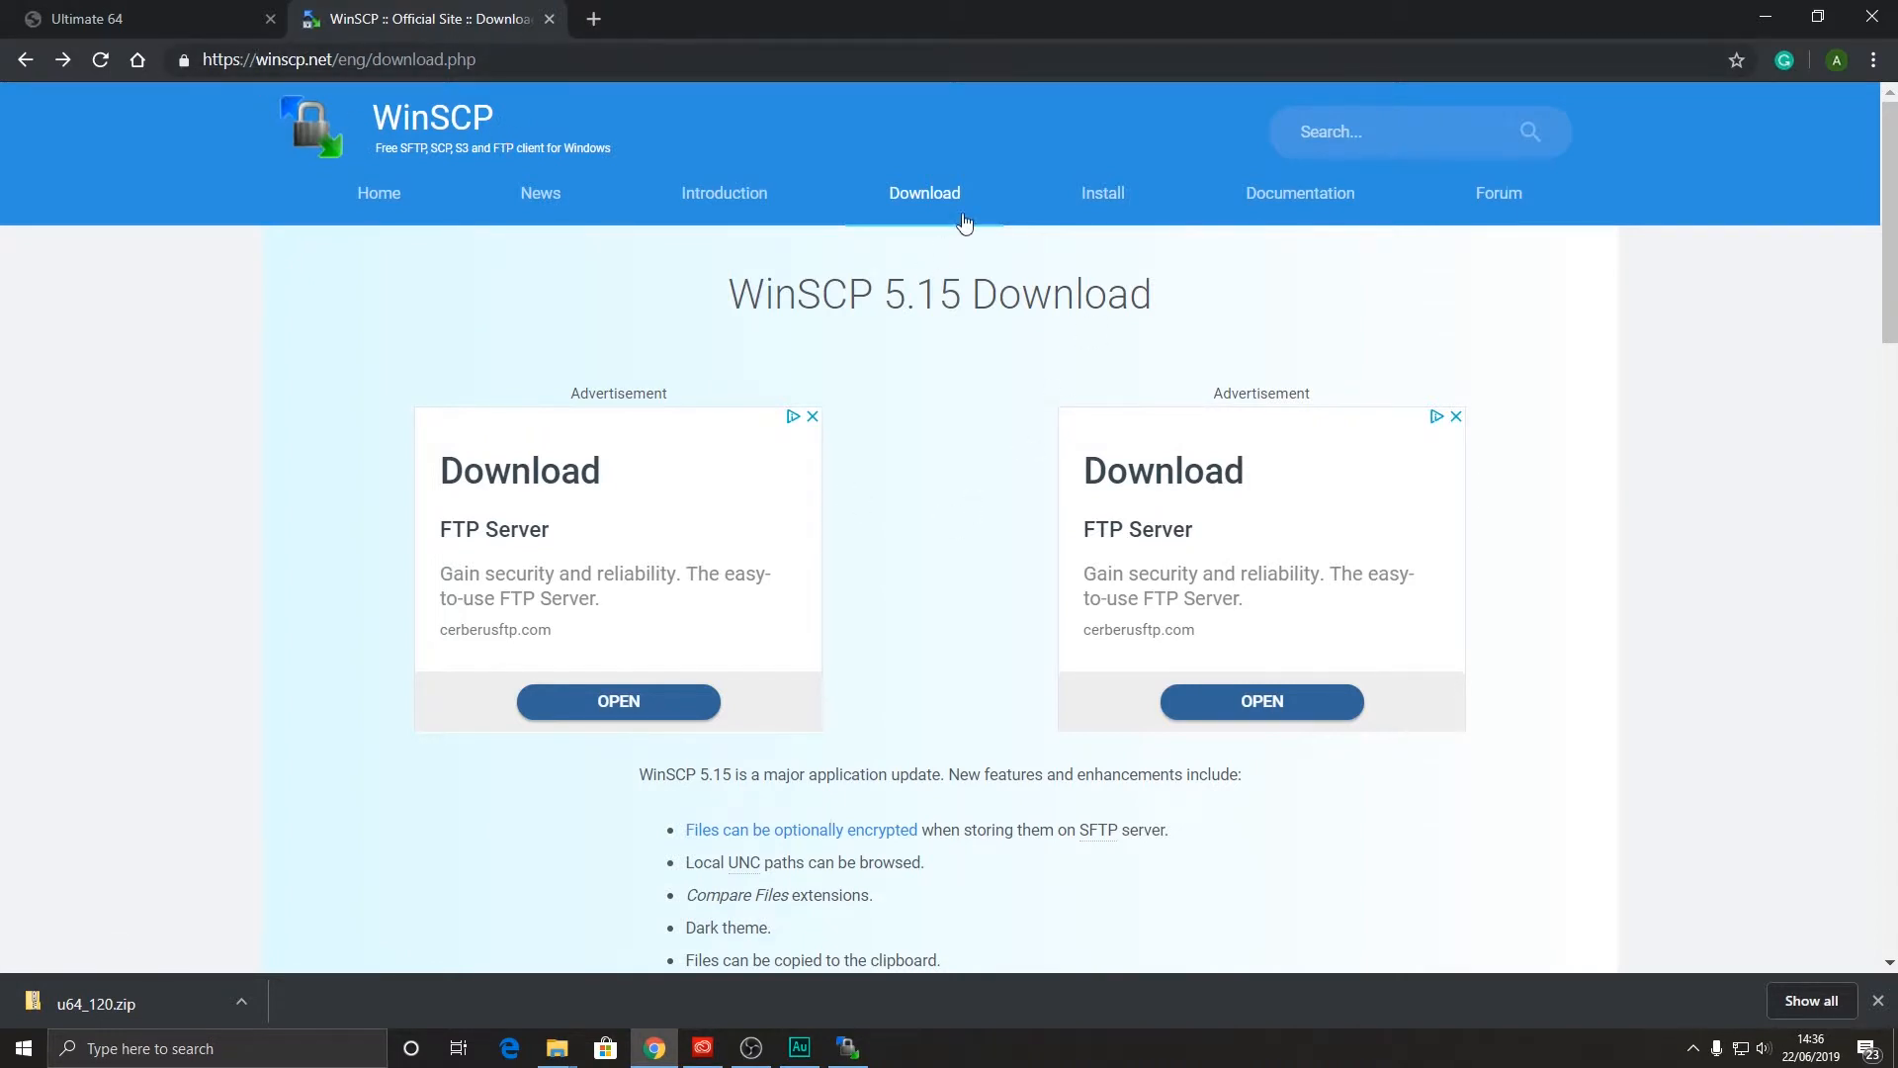
pyautogui.scroll(-3)
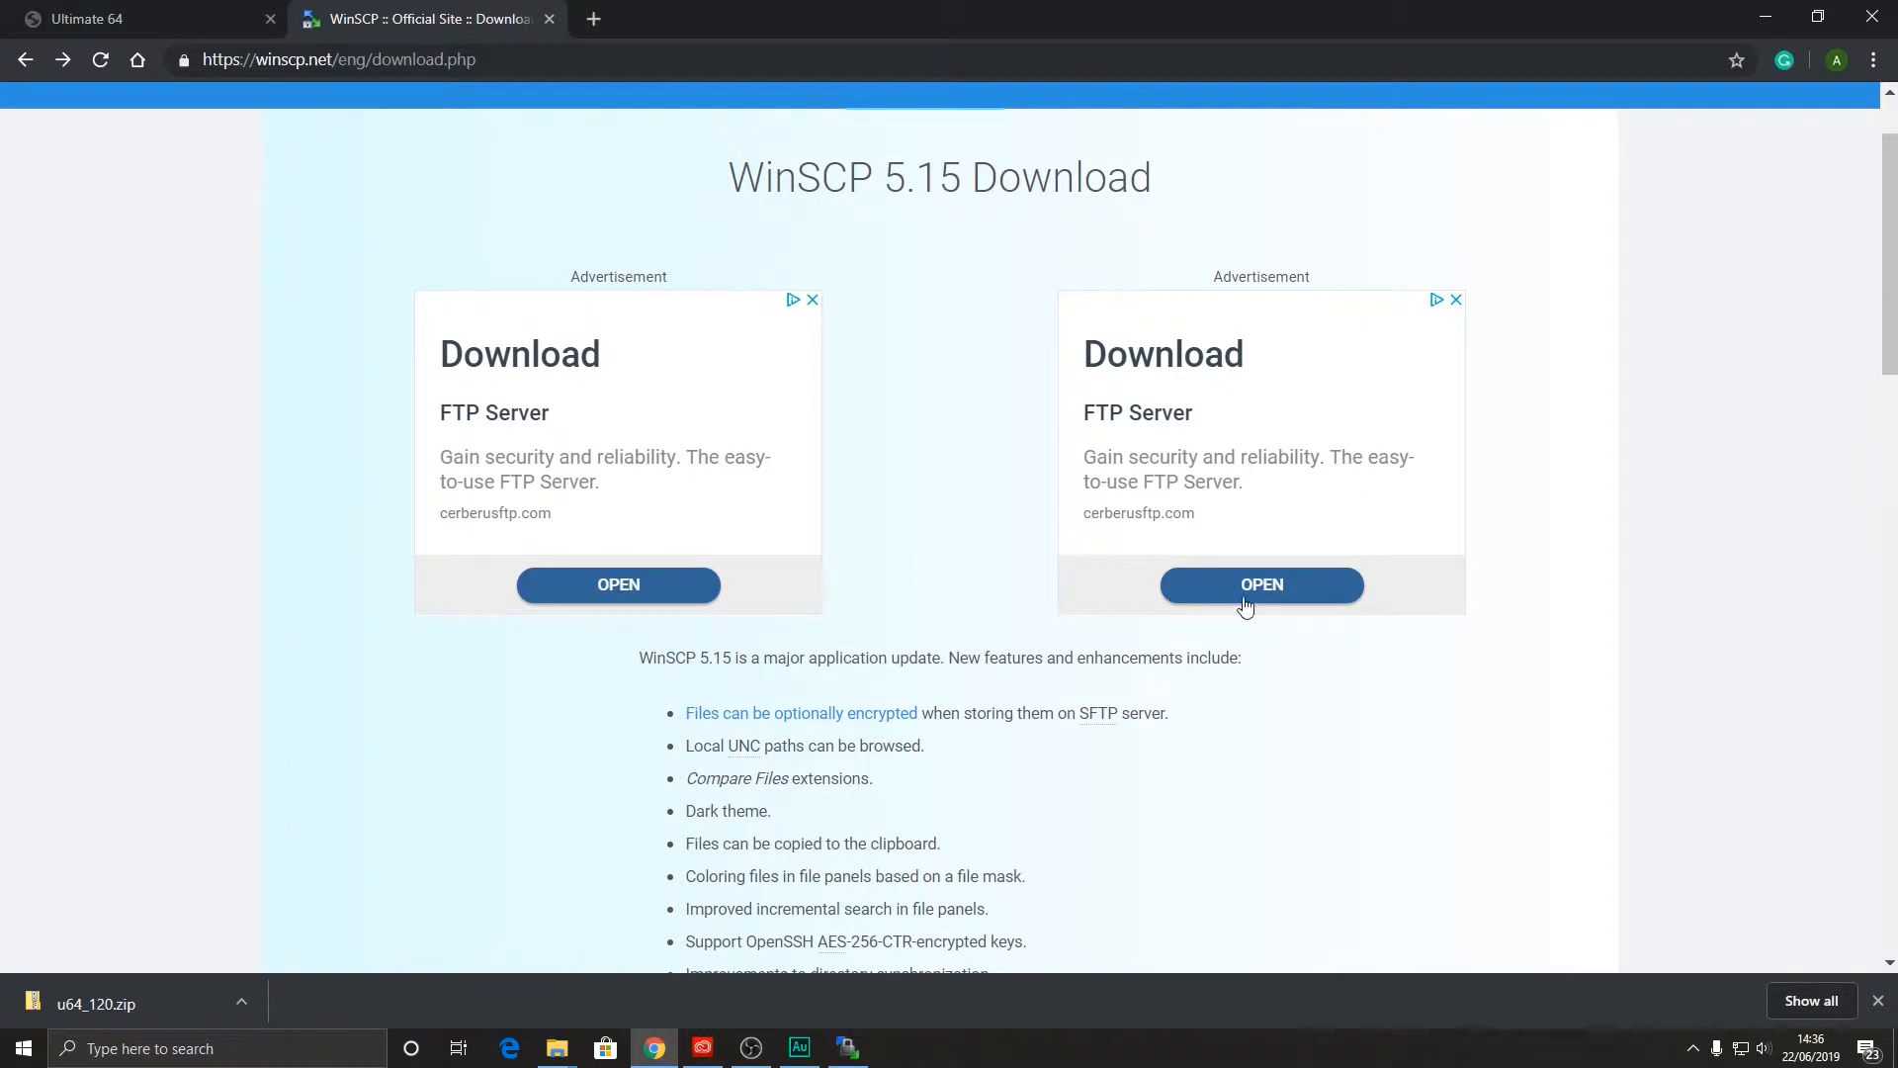
pyautogui.scroll(-3)
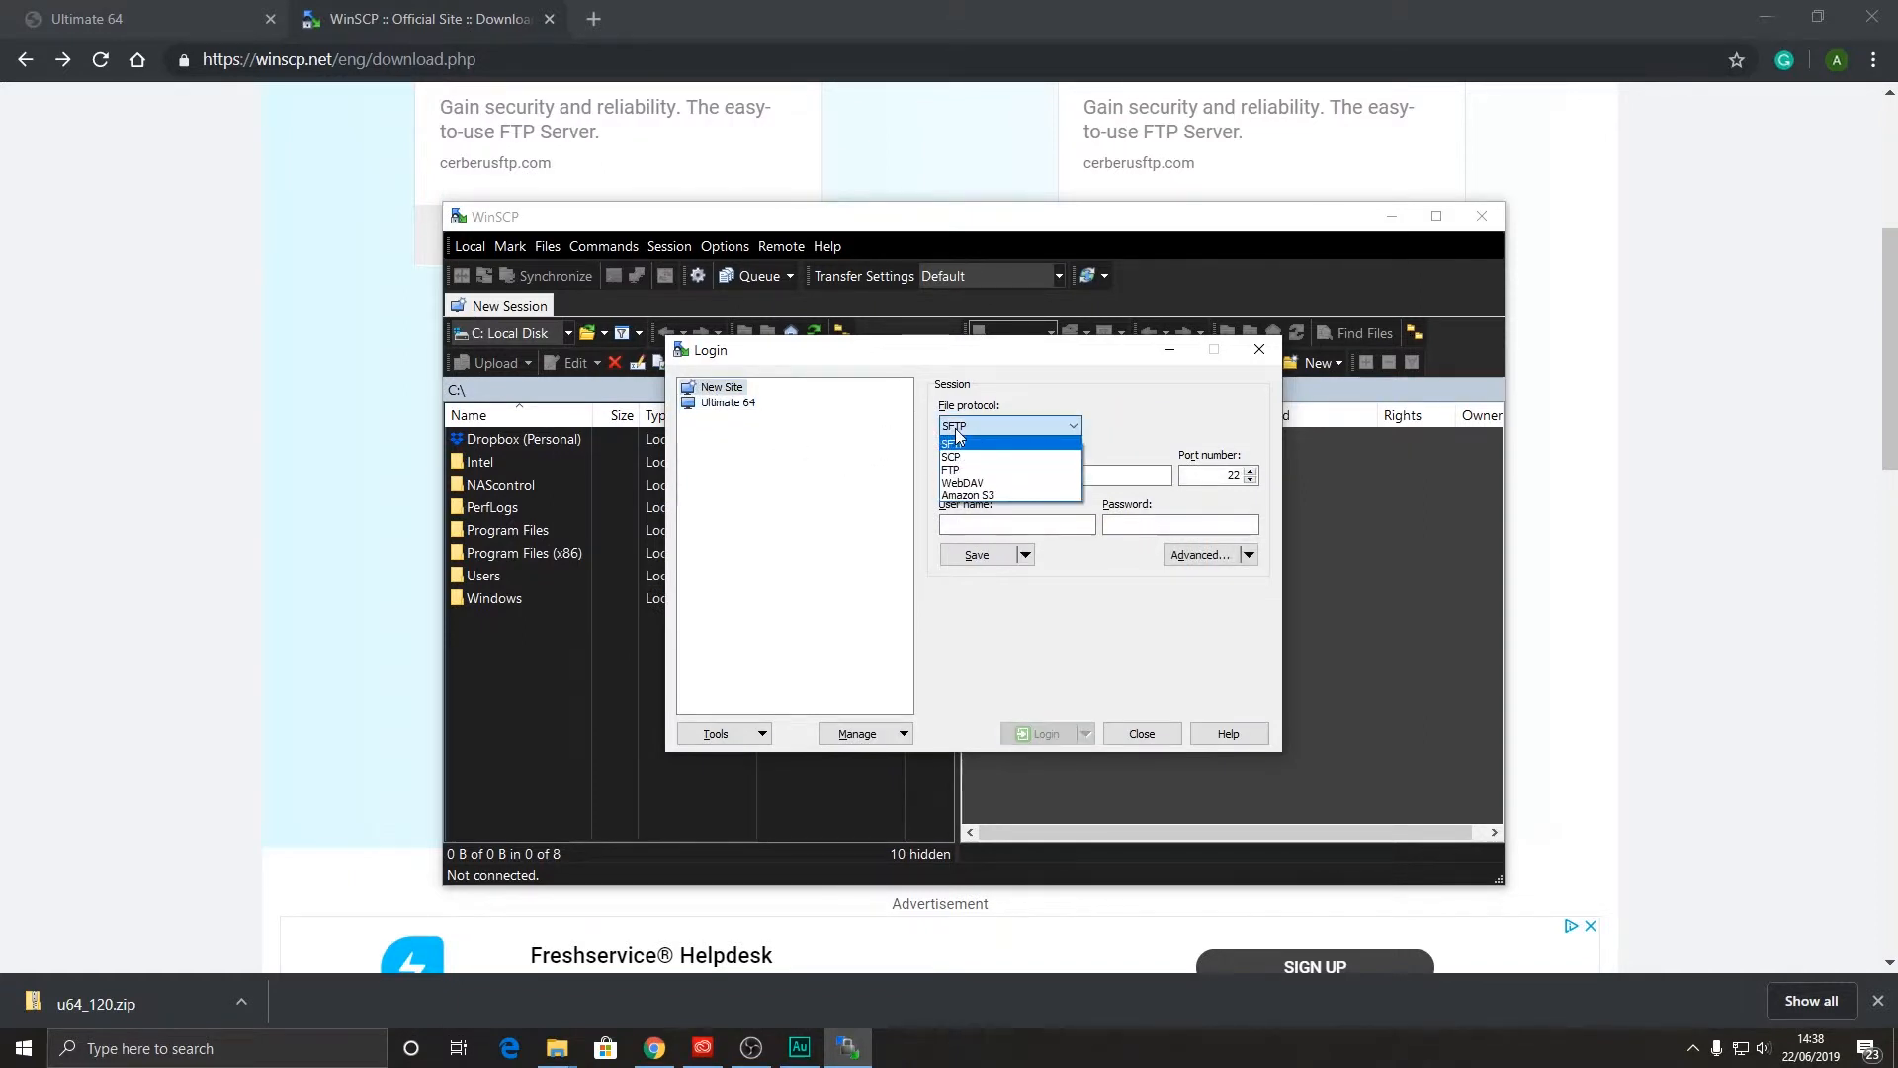
# - Log in over FTP to the saved Ultimate 64 site at host 192.168.2.64
pyautogui.click(951, 470)
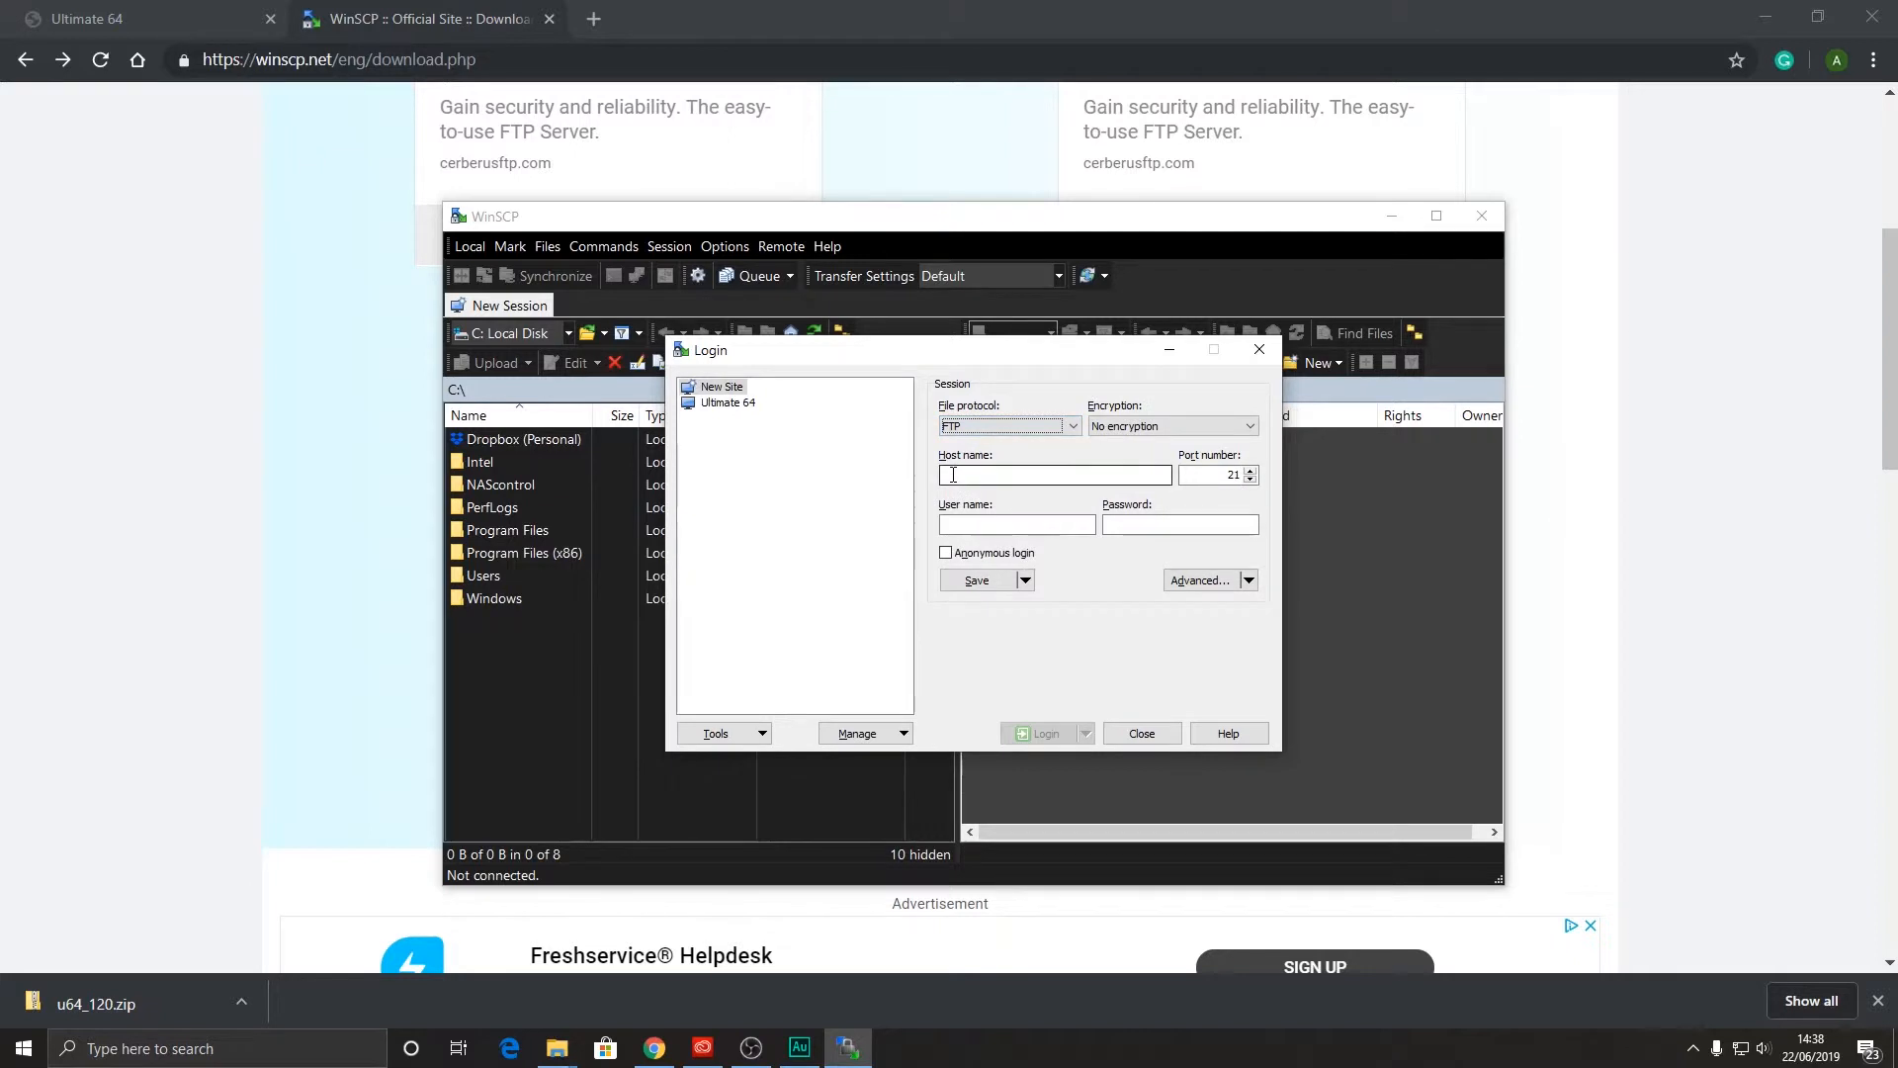
pyautogui.click(1053, 474)
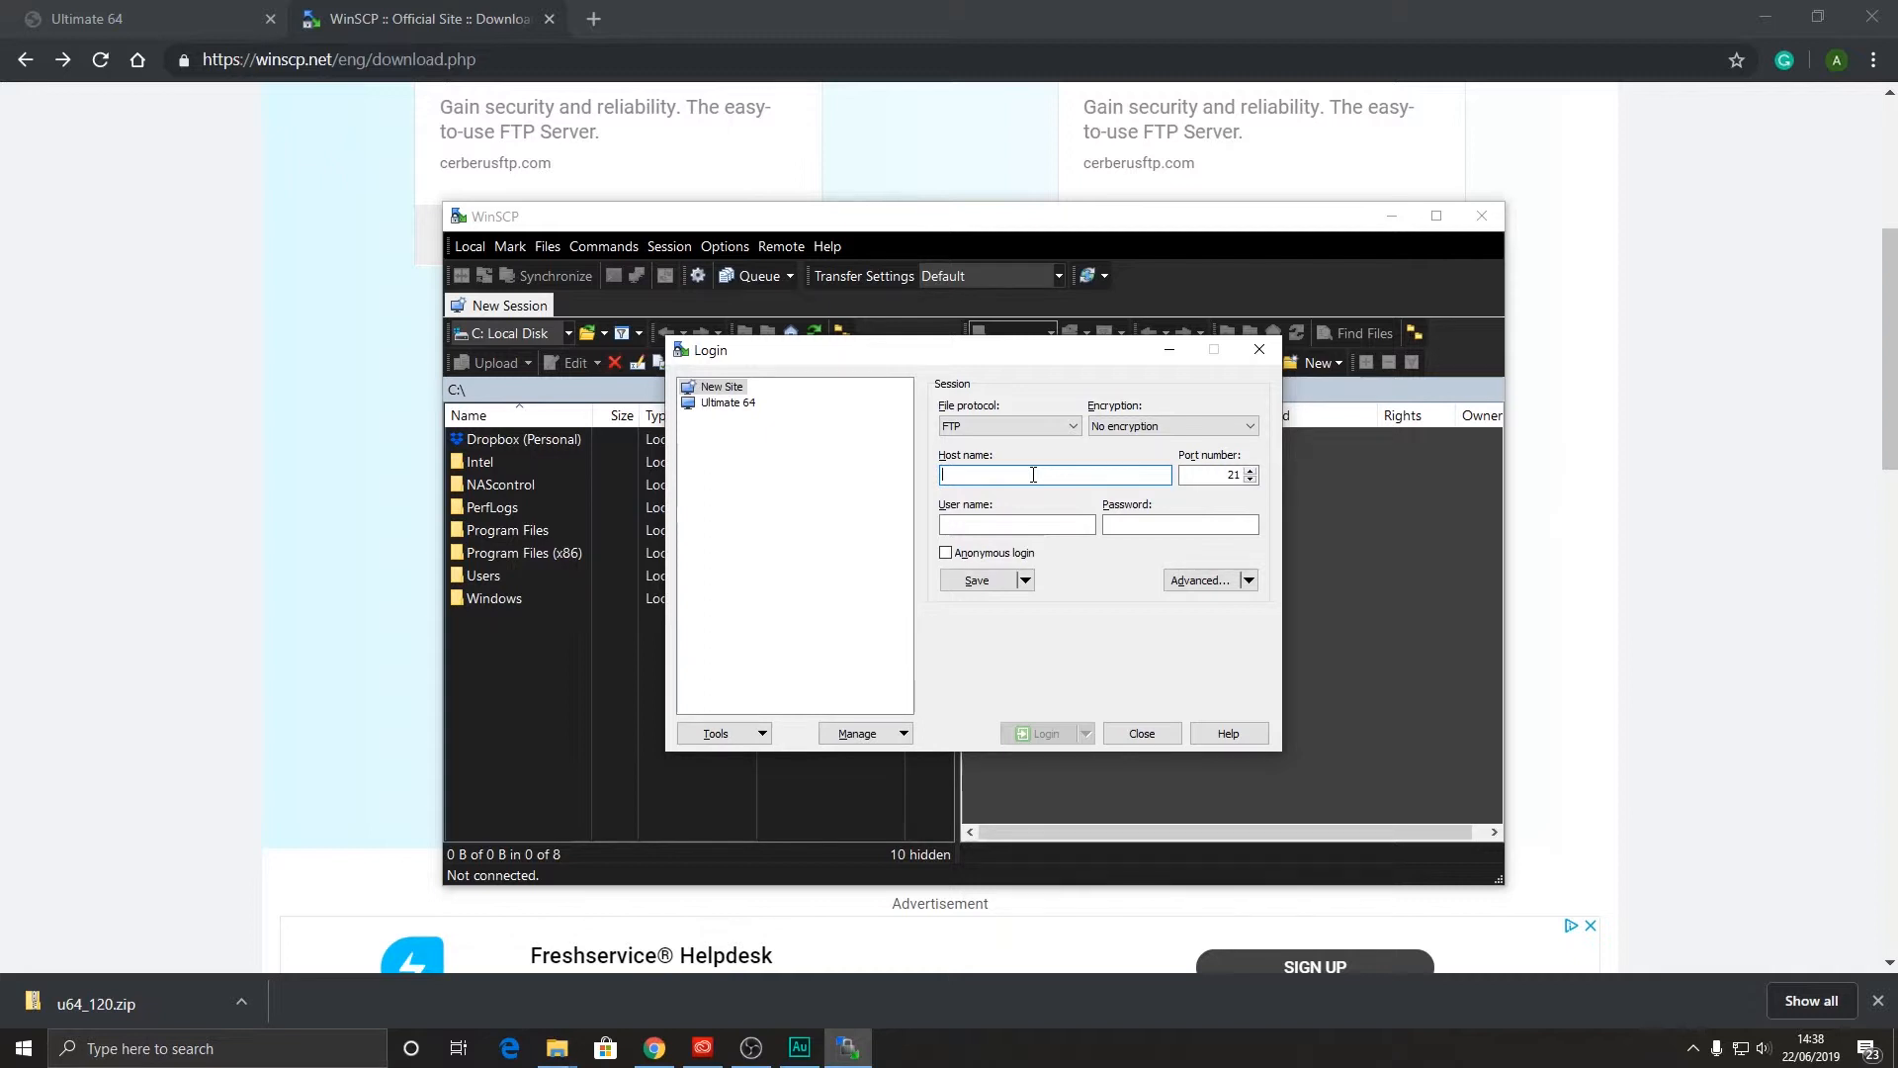
pyautogui.write('192.168.2.64')
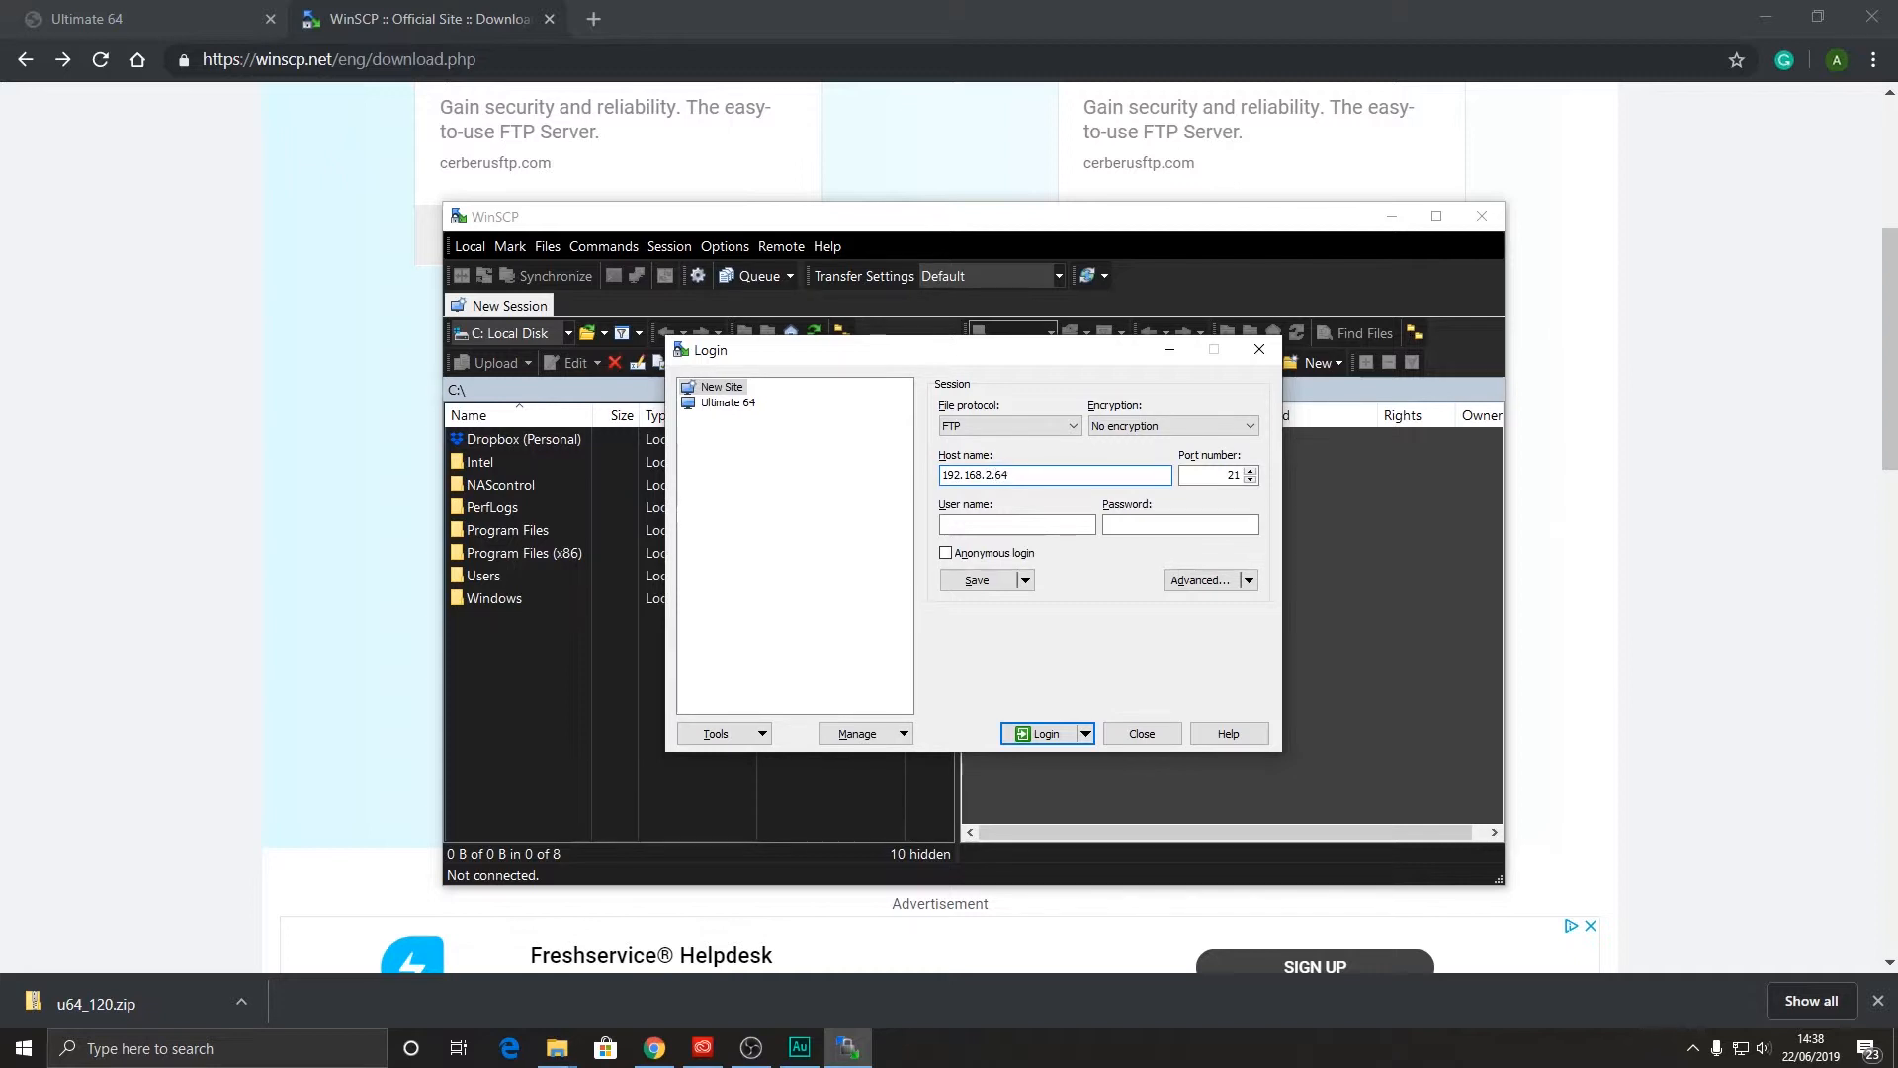
pyautogui.click(1053, 475)
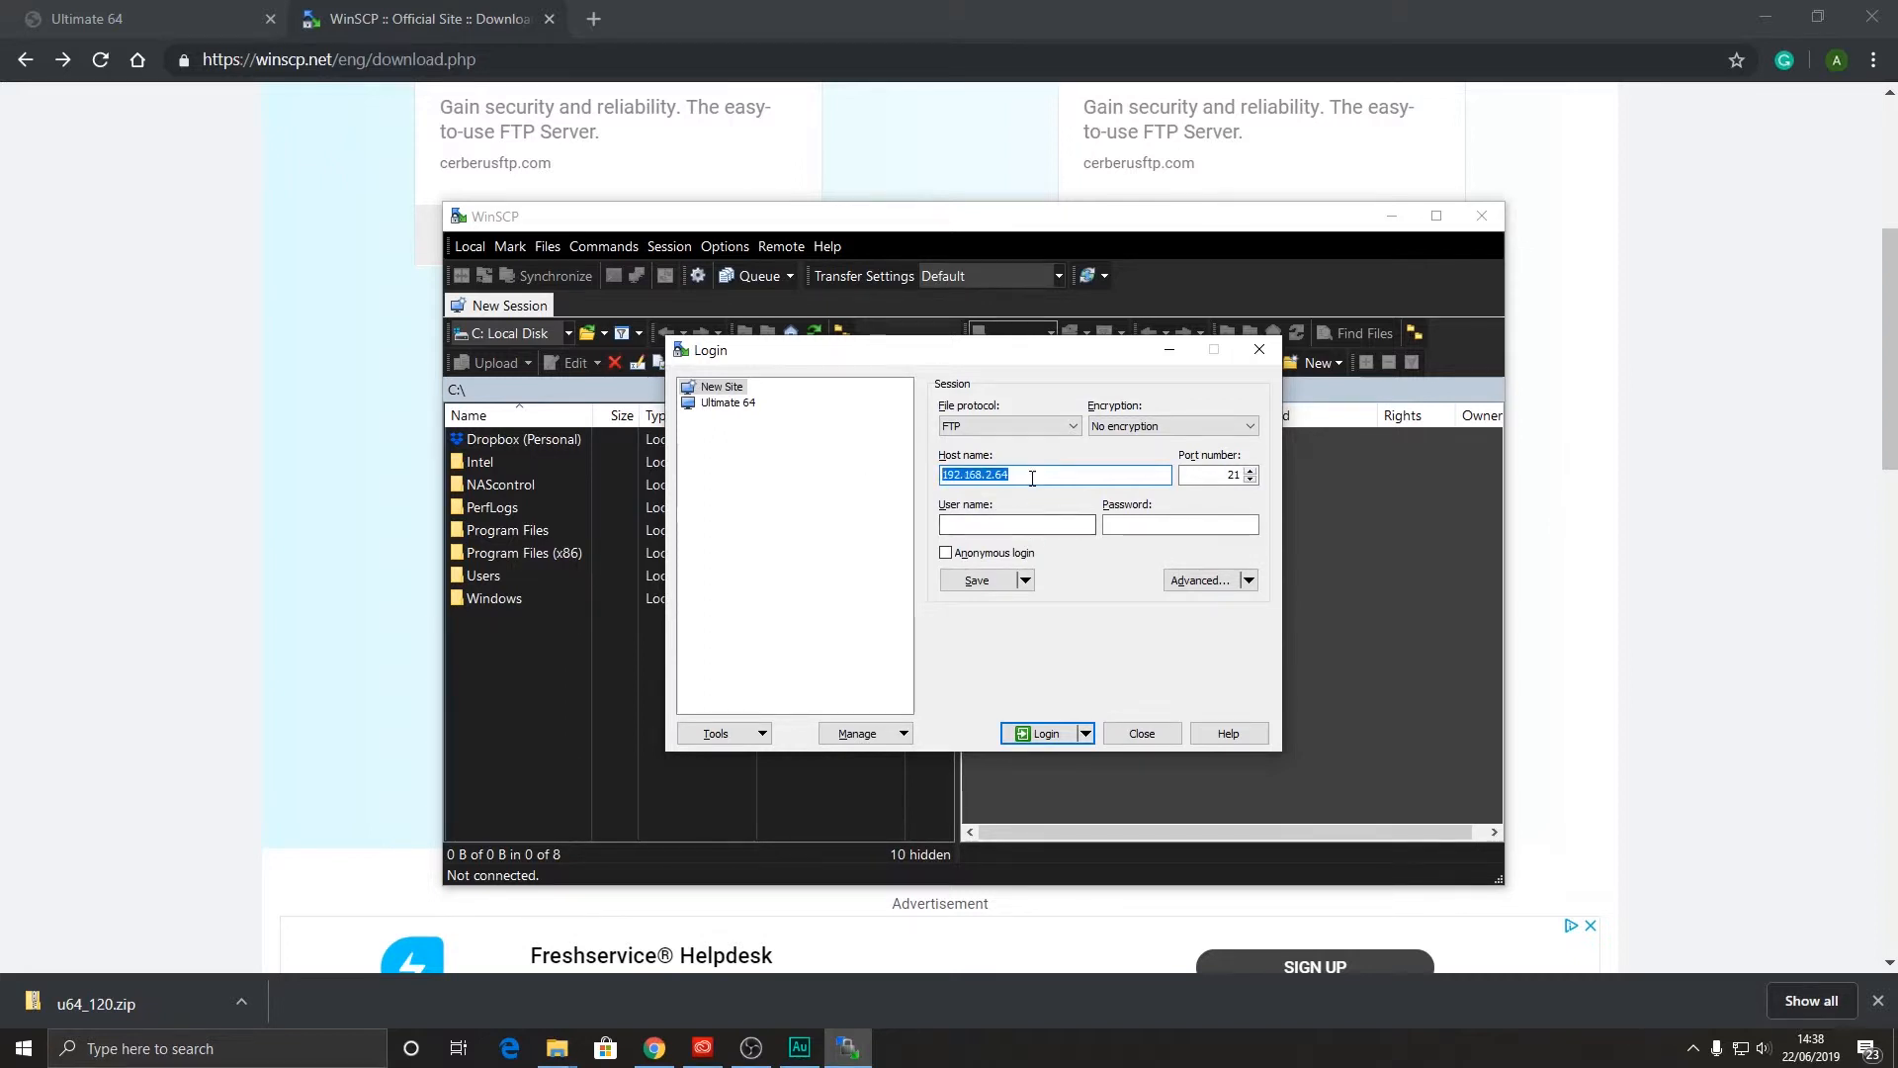
pyautogui.click(729, 403)
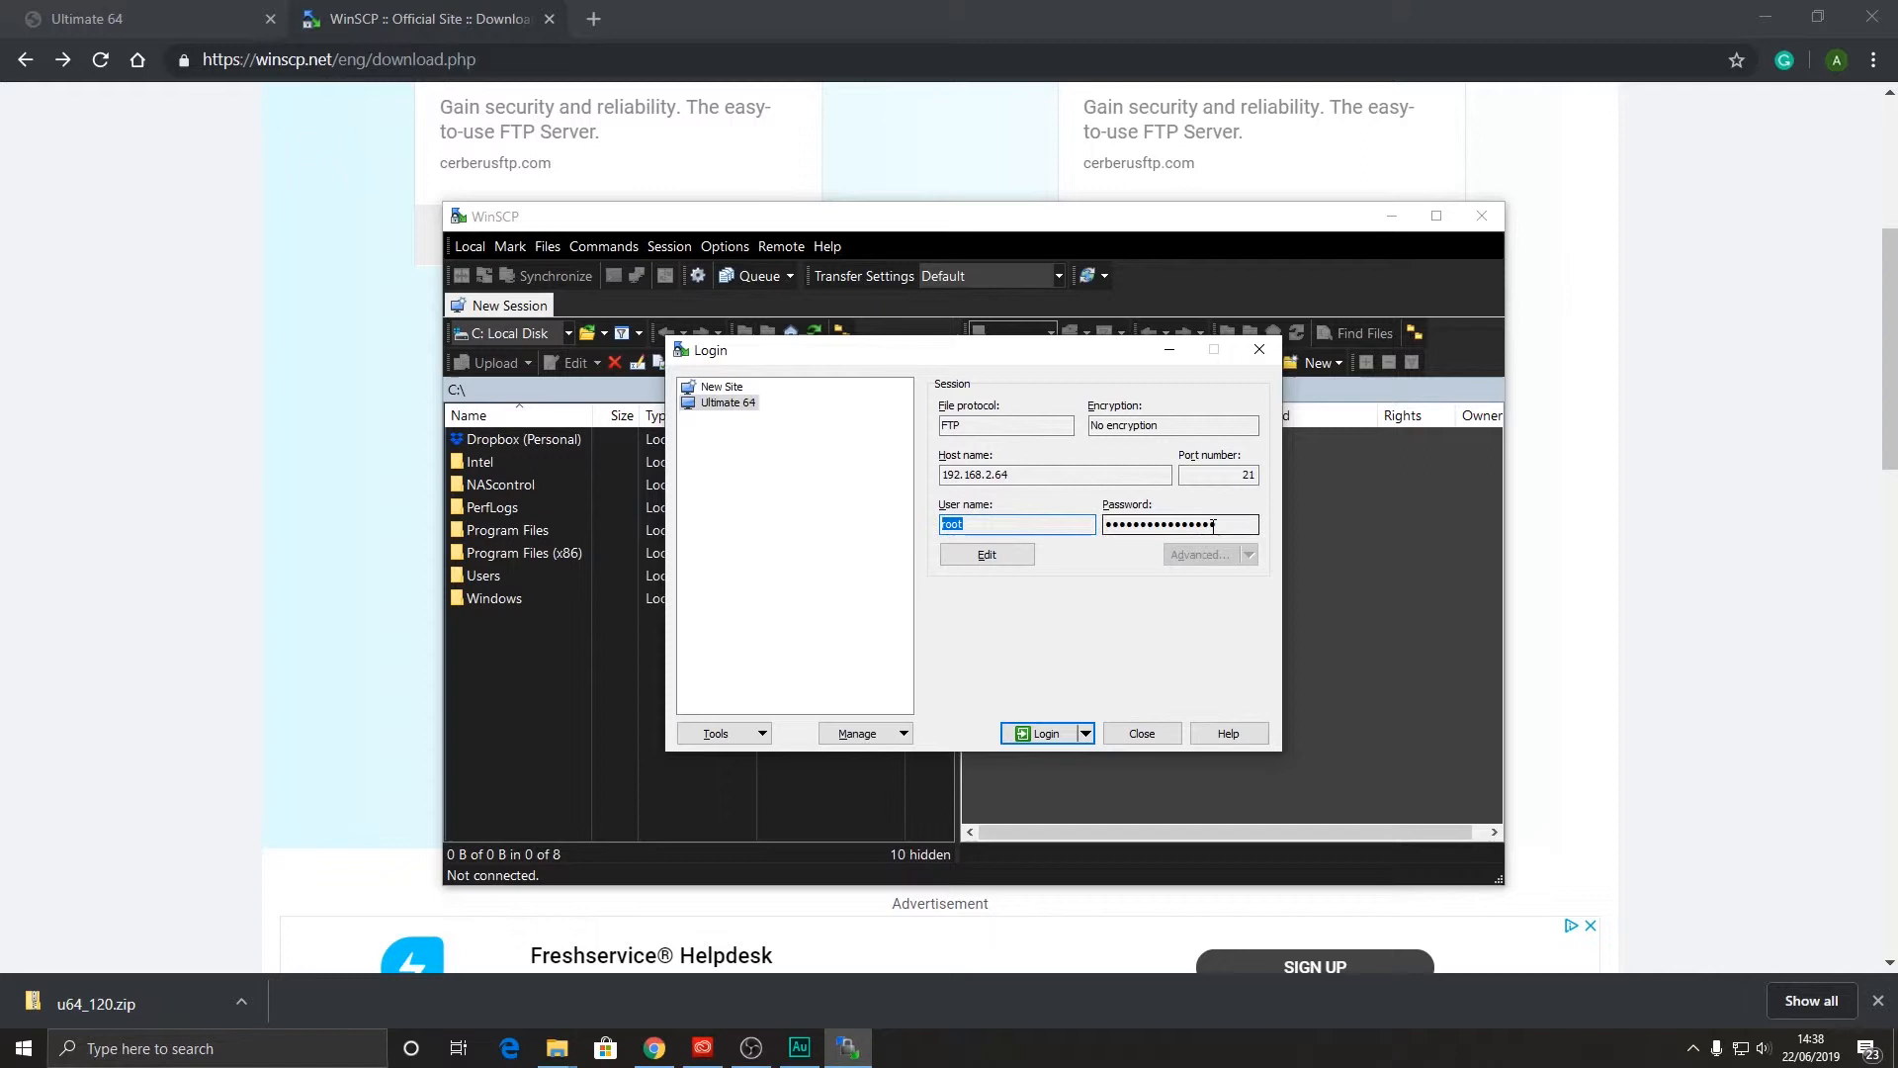
pyautogui.click(1039, 732)
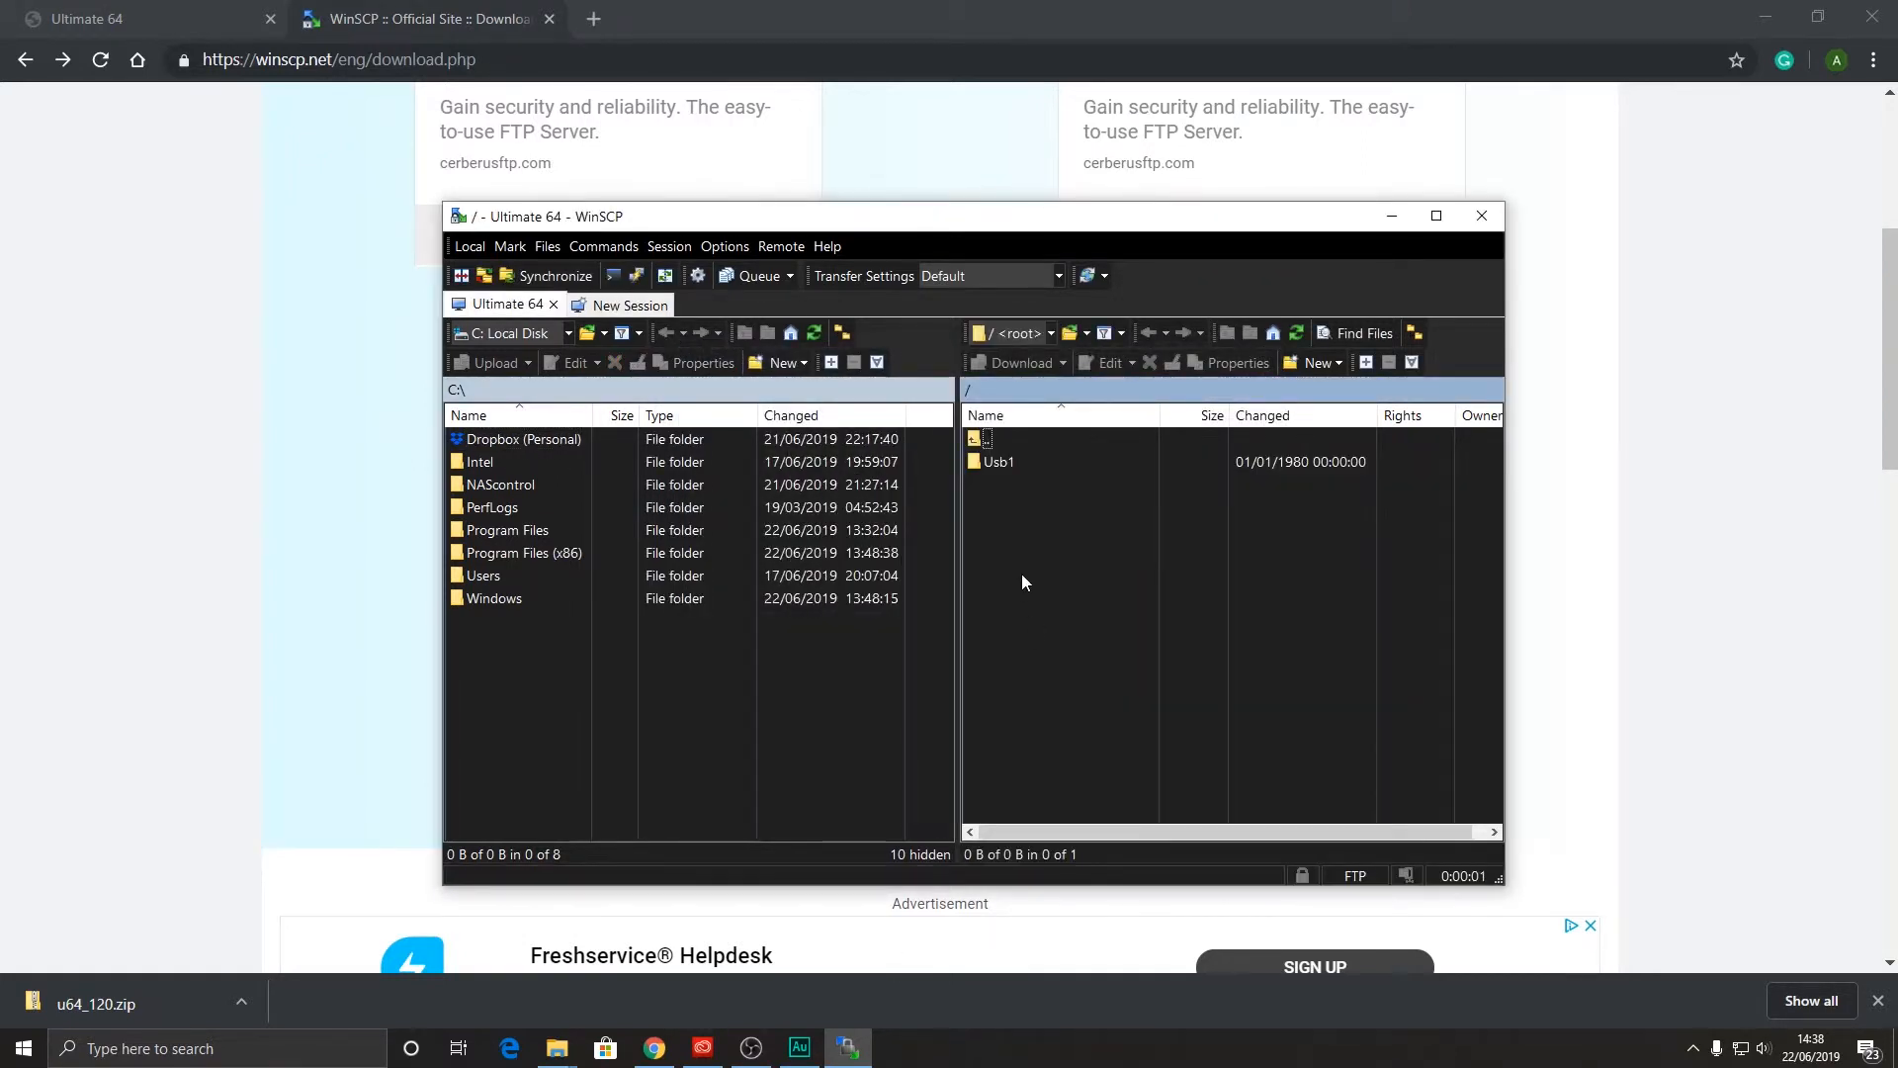
# - Open Usb1/firmware on the device and confirm uploading u64_1.20_3.5.u64 there
pyautogui.click(999, 462)
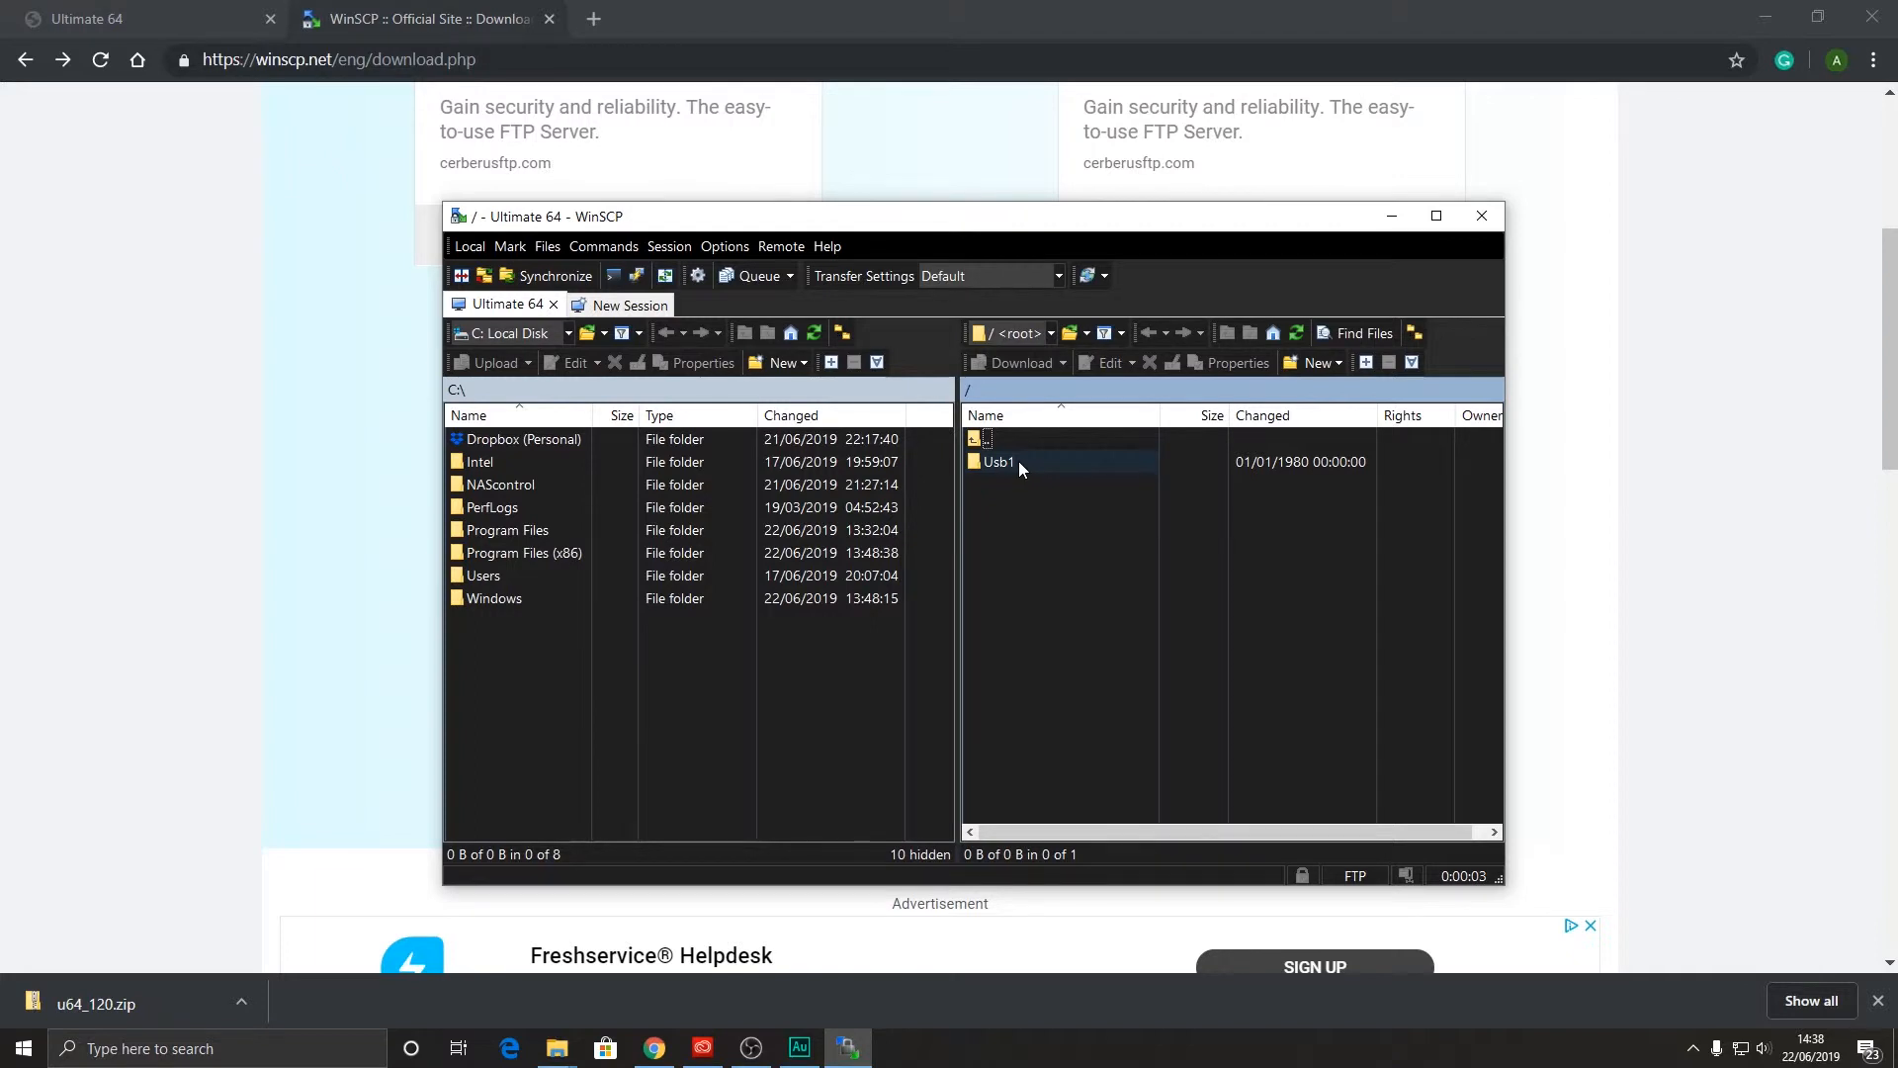
pyautogui.doubleClick(1000, 462)
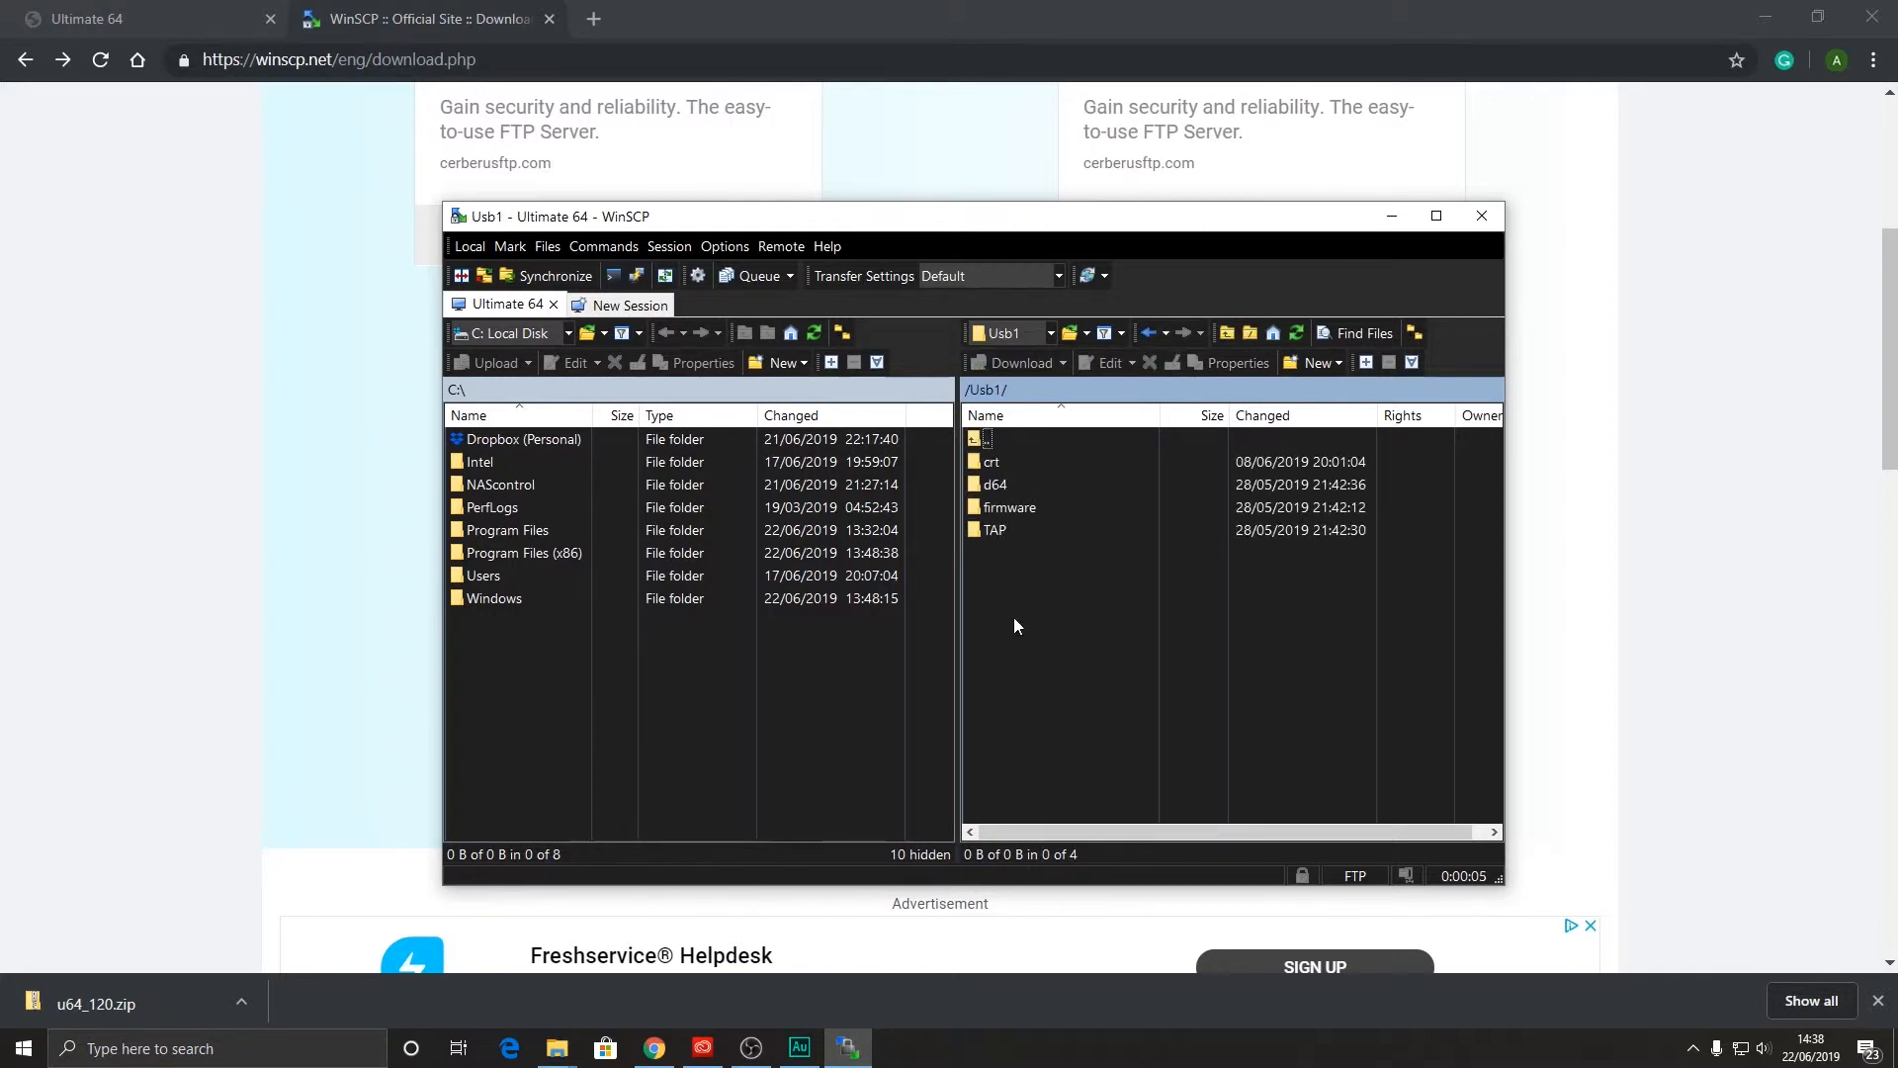
pyautogui.click(1010, 506)
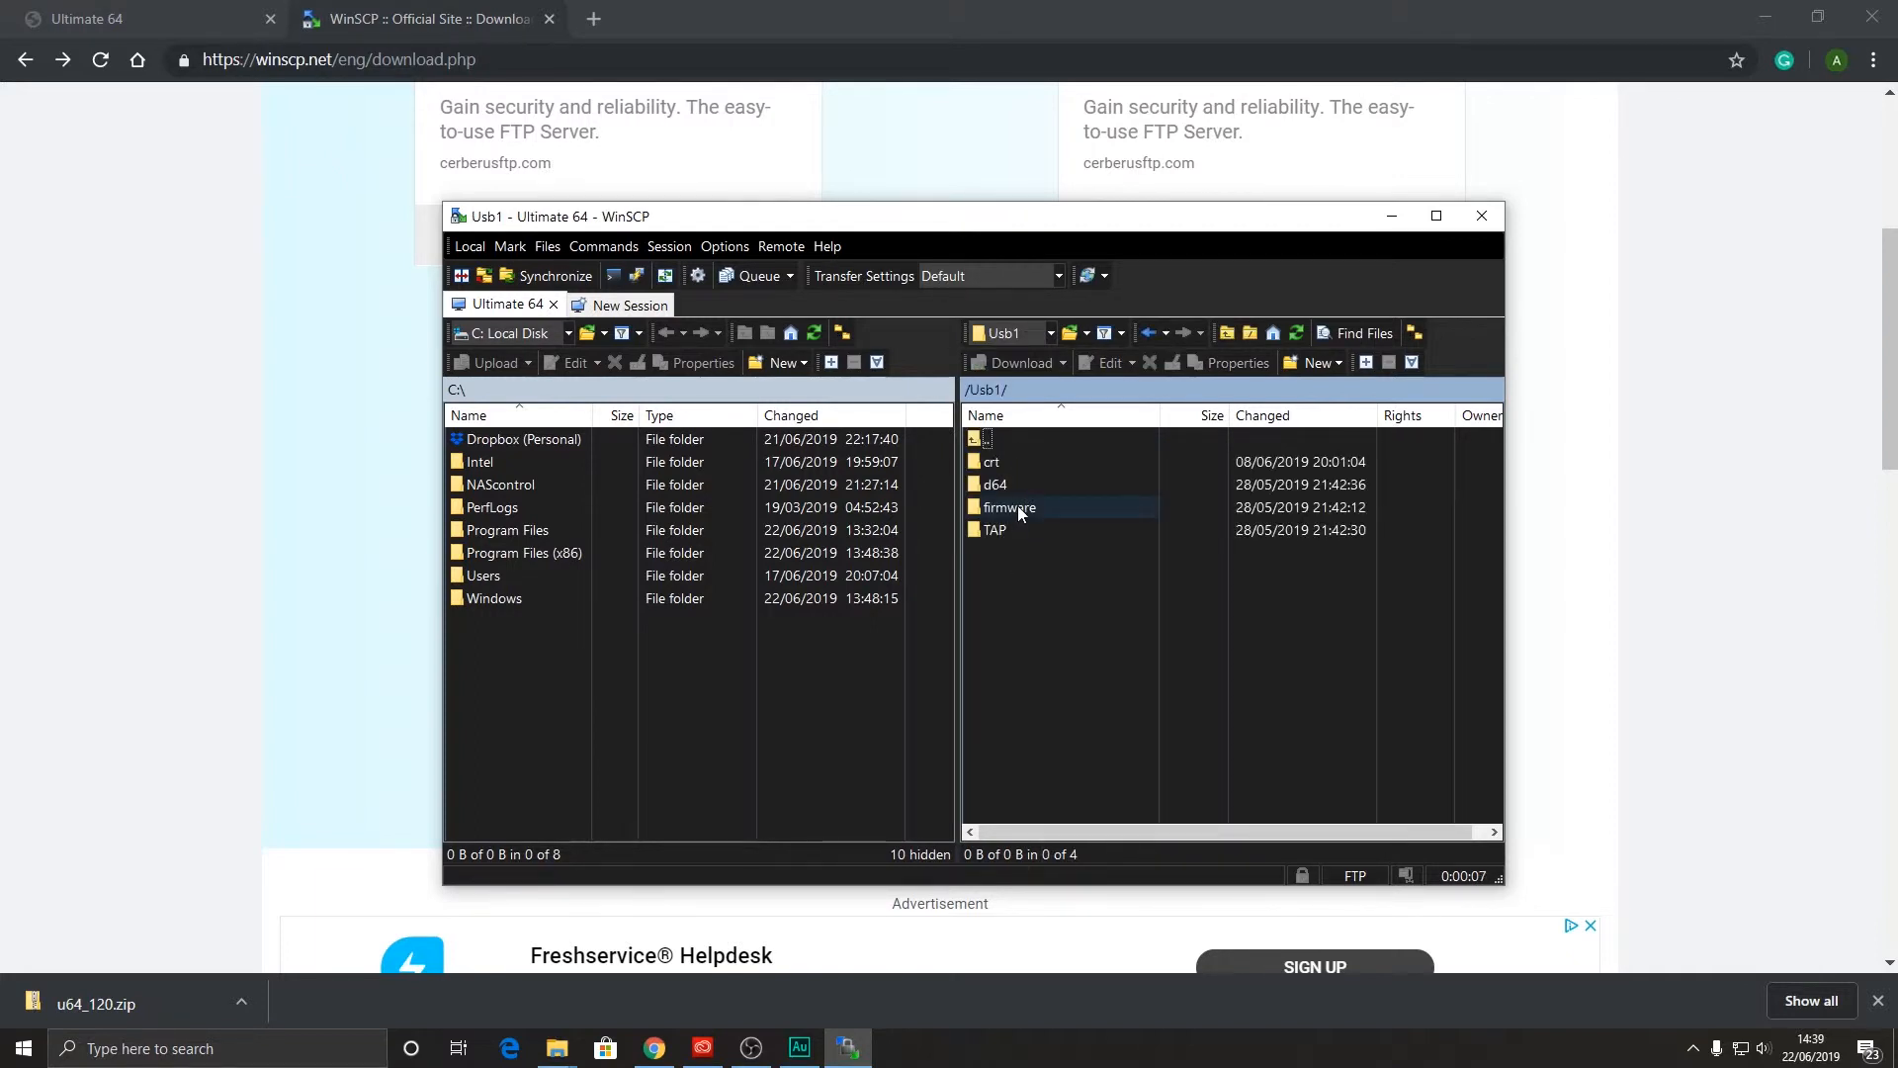
pyautogui.doubleClick(1009, 507)
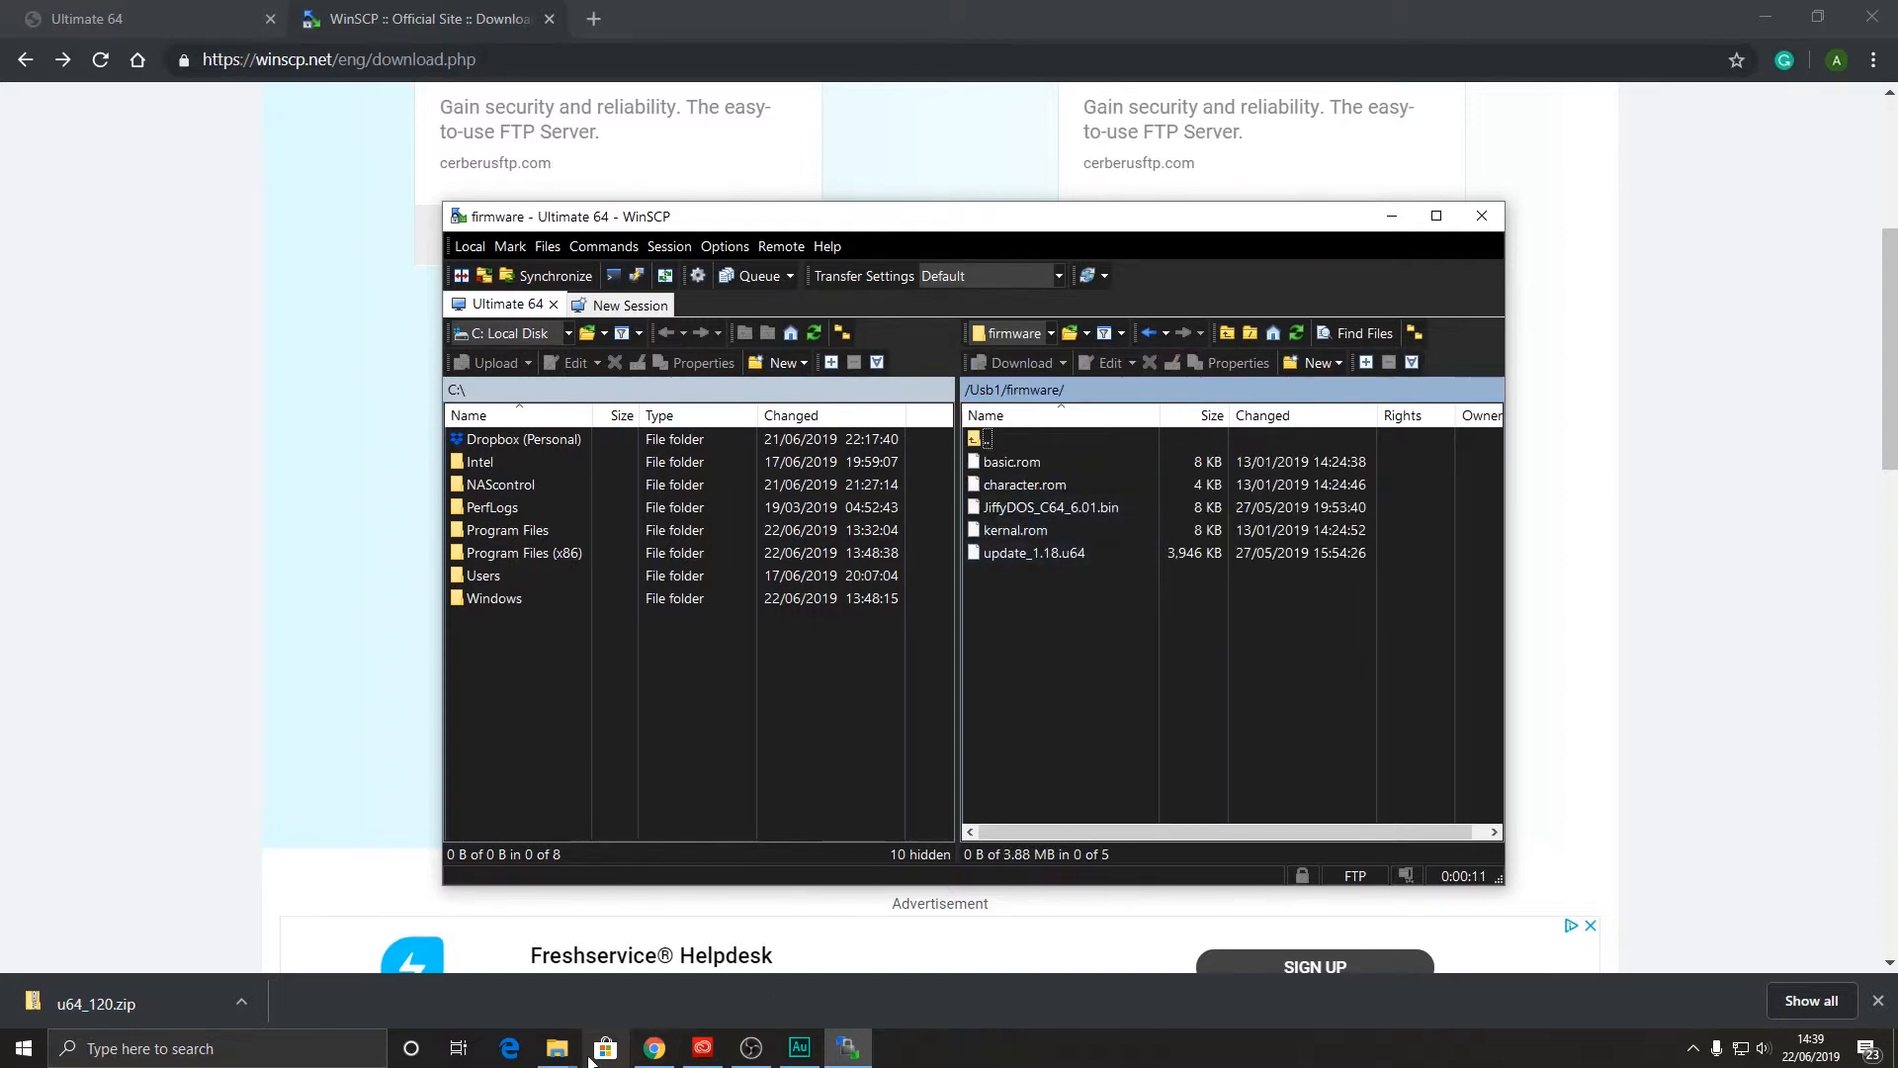
pyautogui.moveTo(556, 1047)
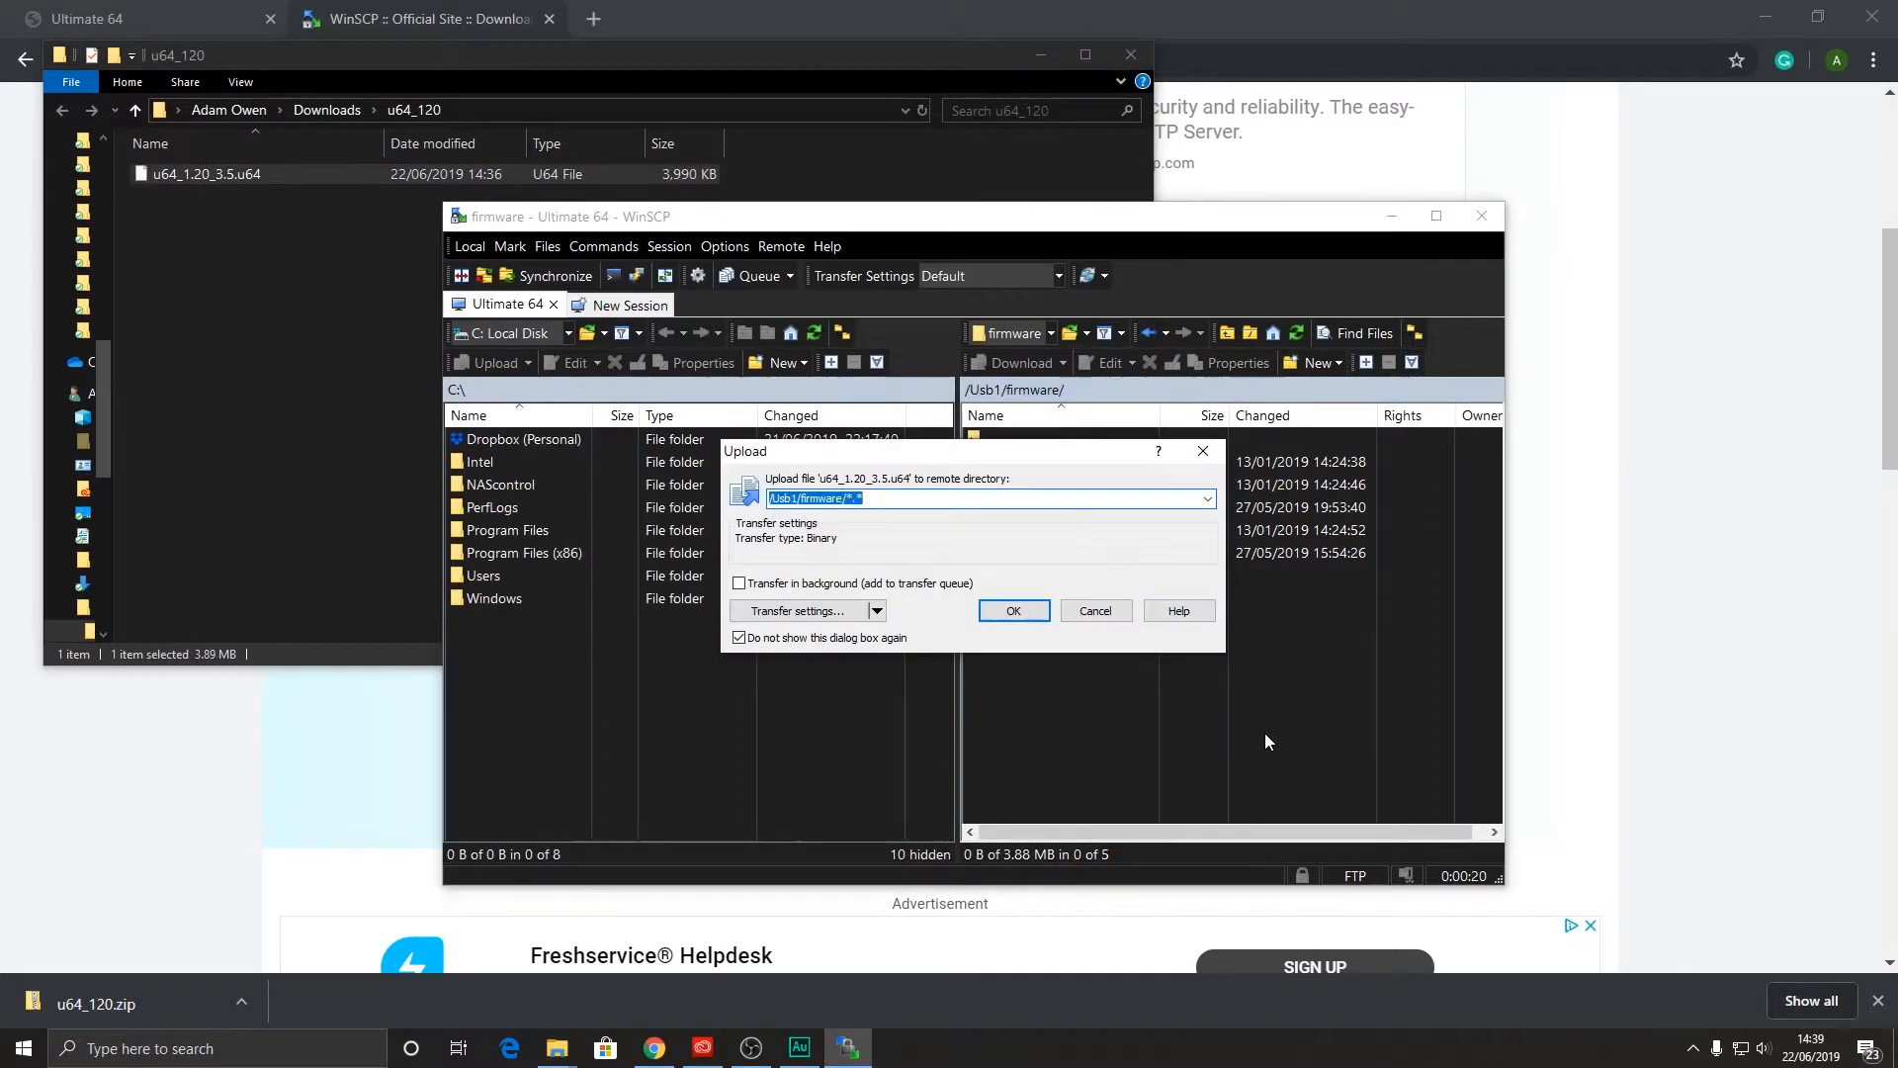
pyautogui.click(1014, 611)
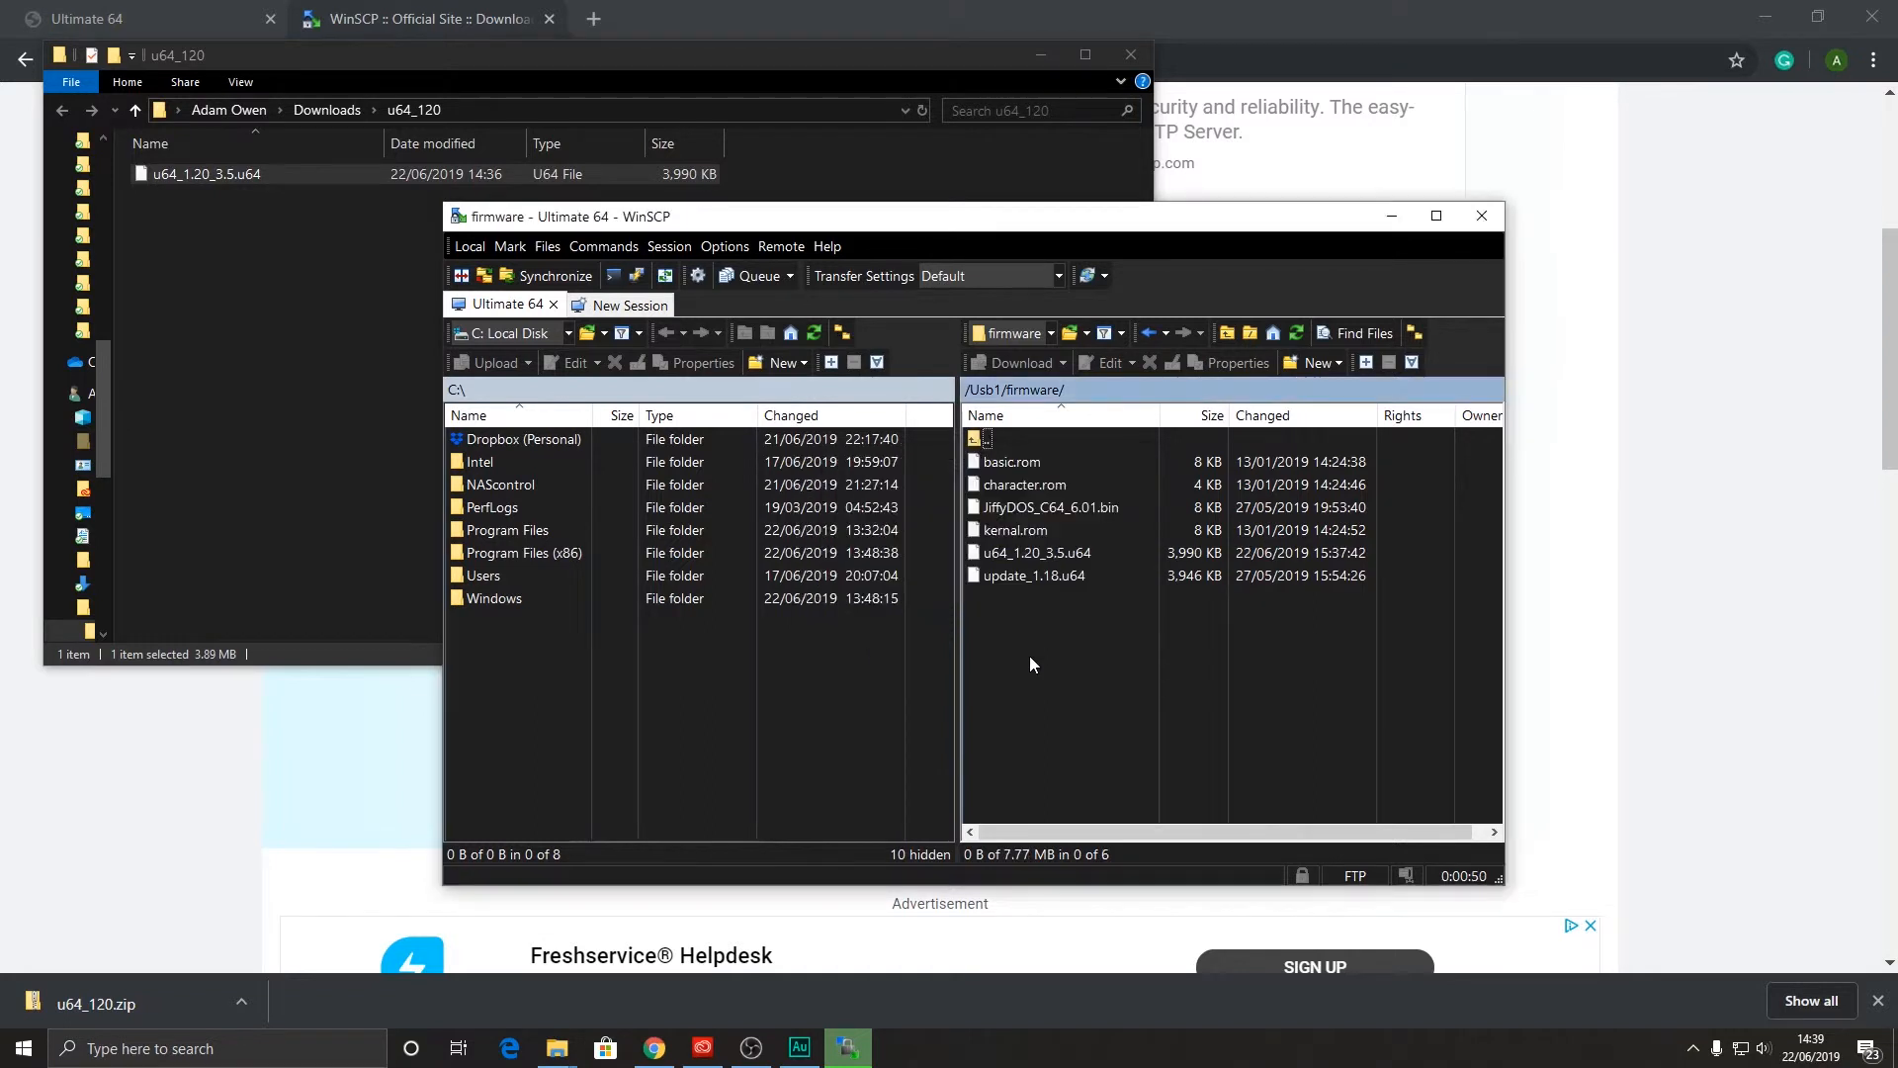
pyautogui.click(1036, 551)
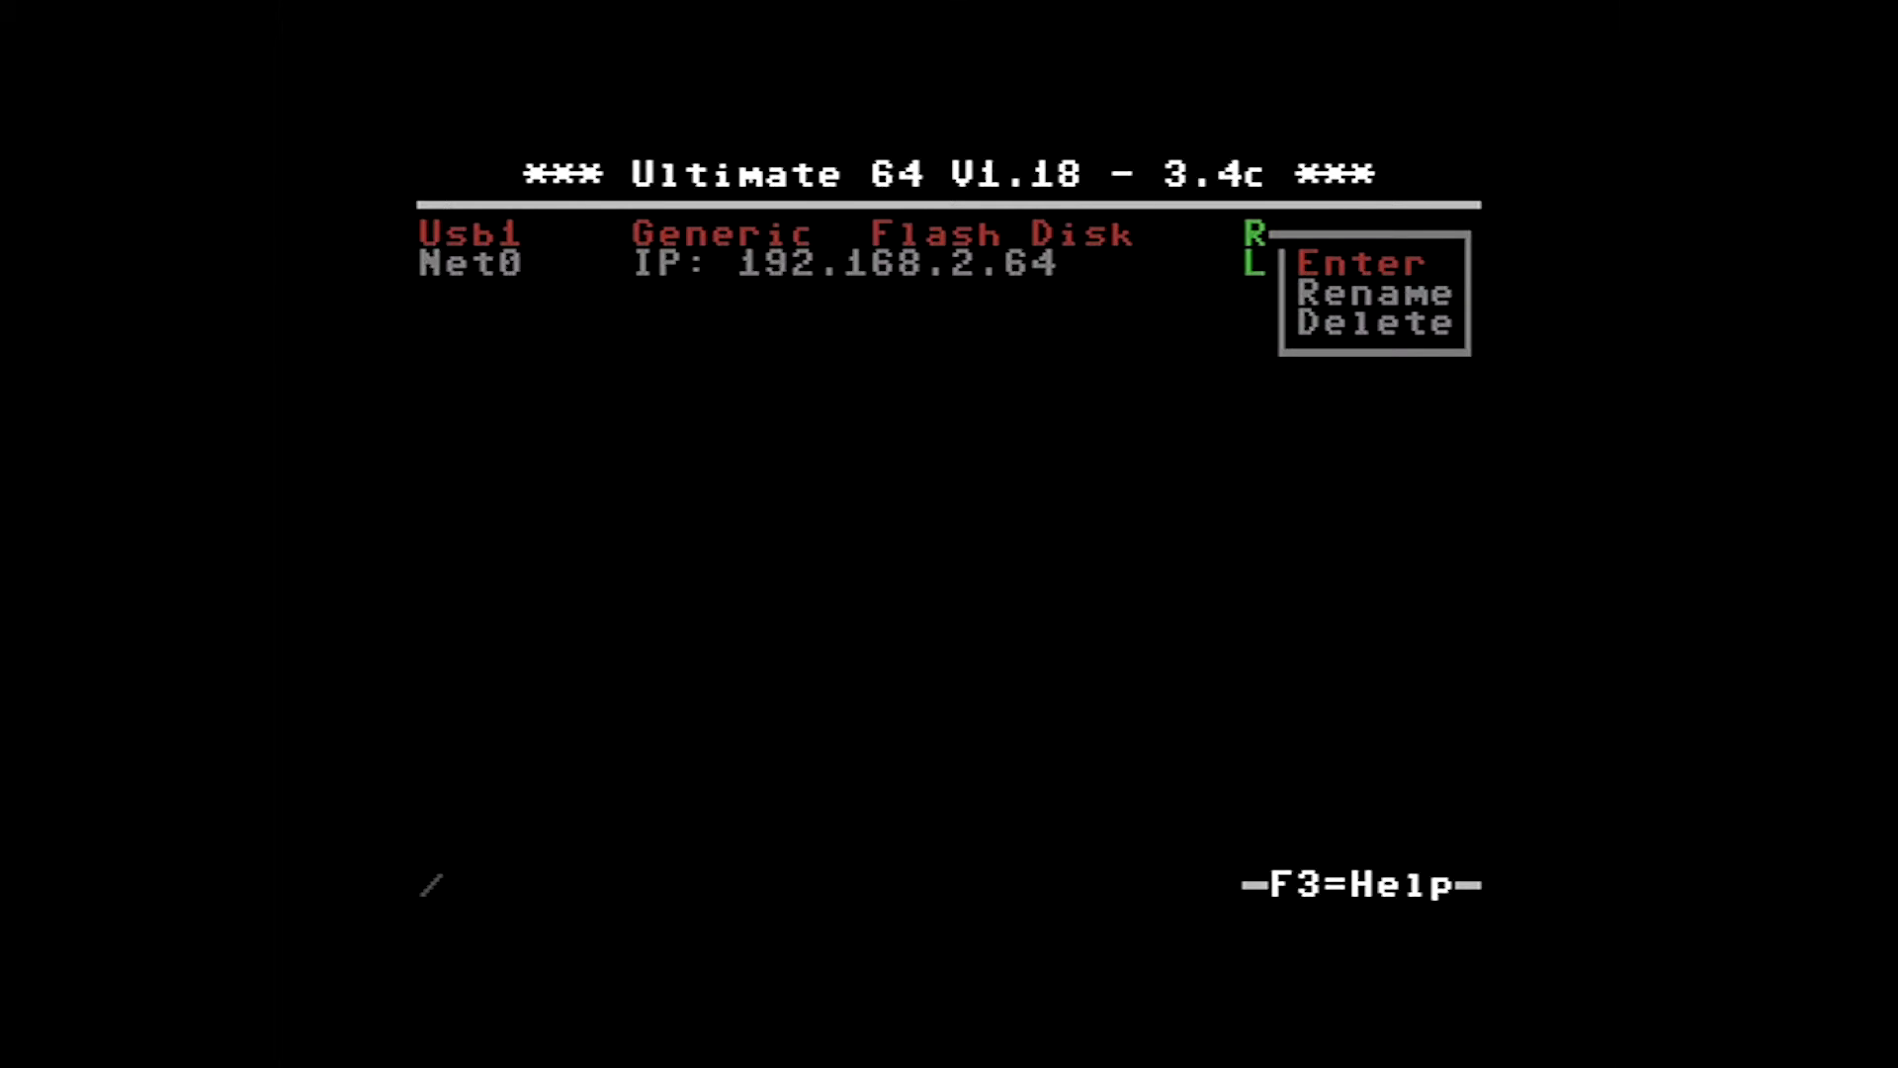
# - Enter Usb1, open firmware, and bring up actions for u64_1.20_3.5.u64
pyautogui.click(1364, 263)
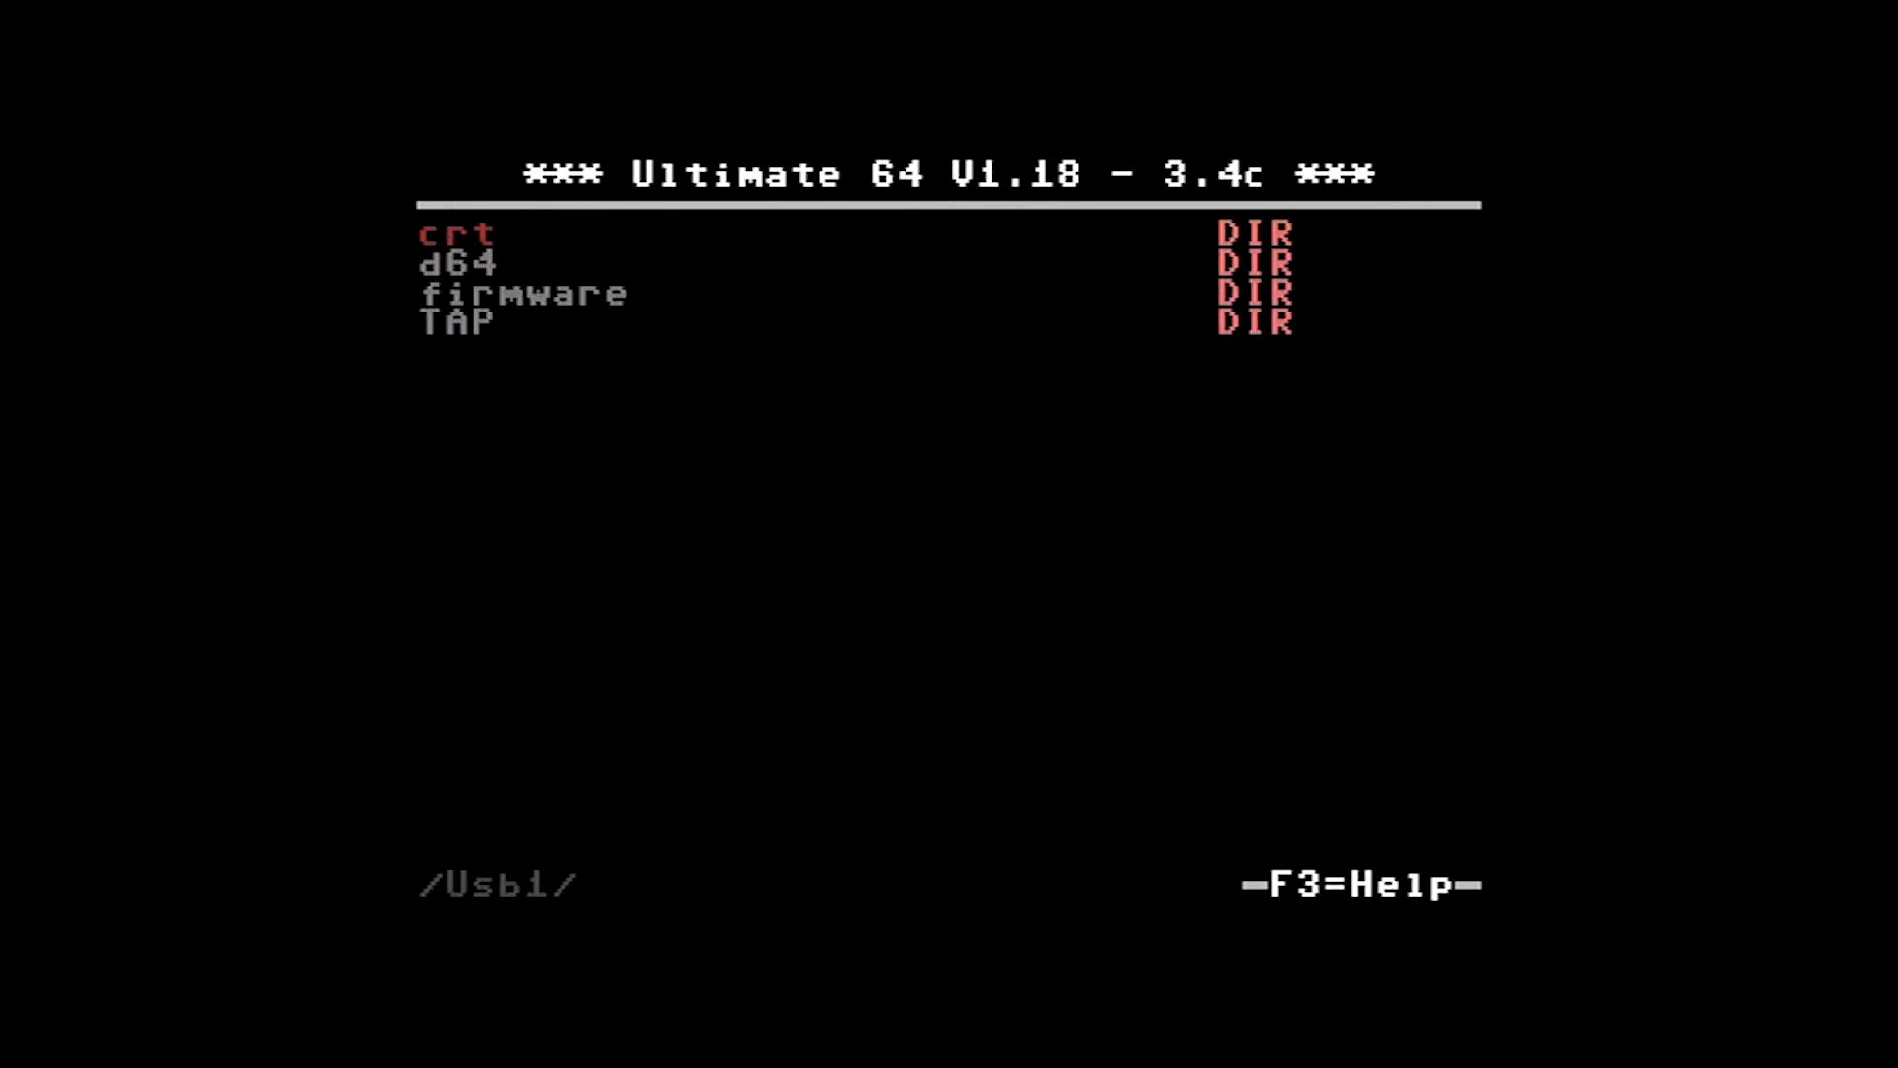
pyautogui.press('Down')
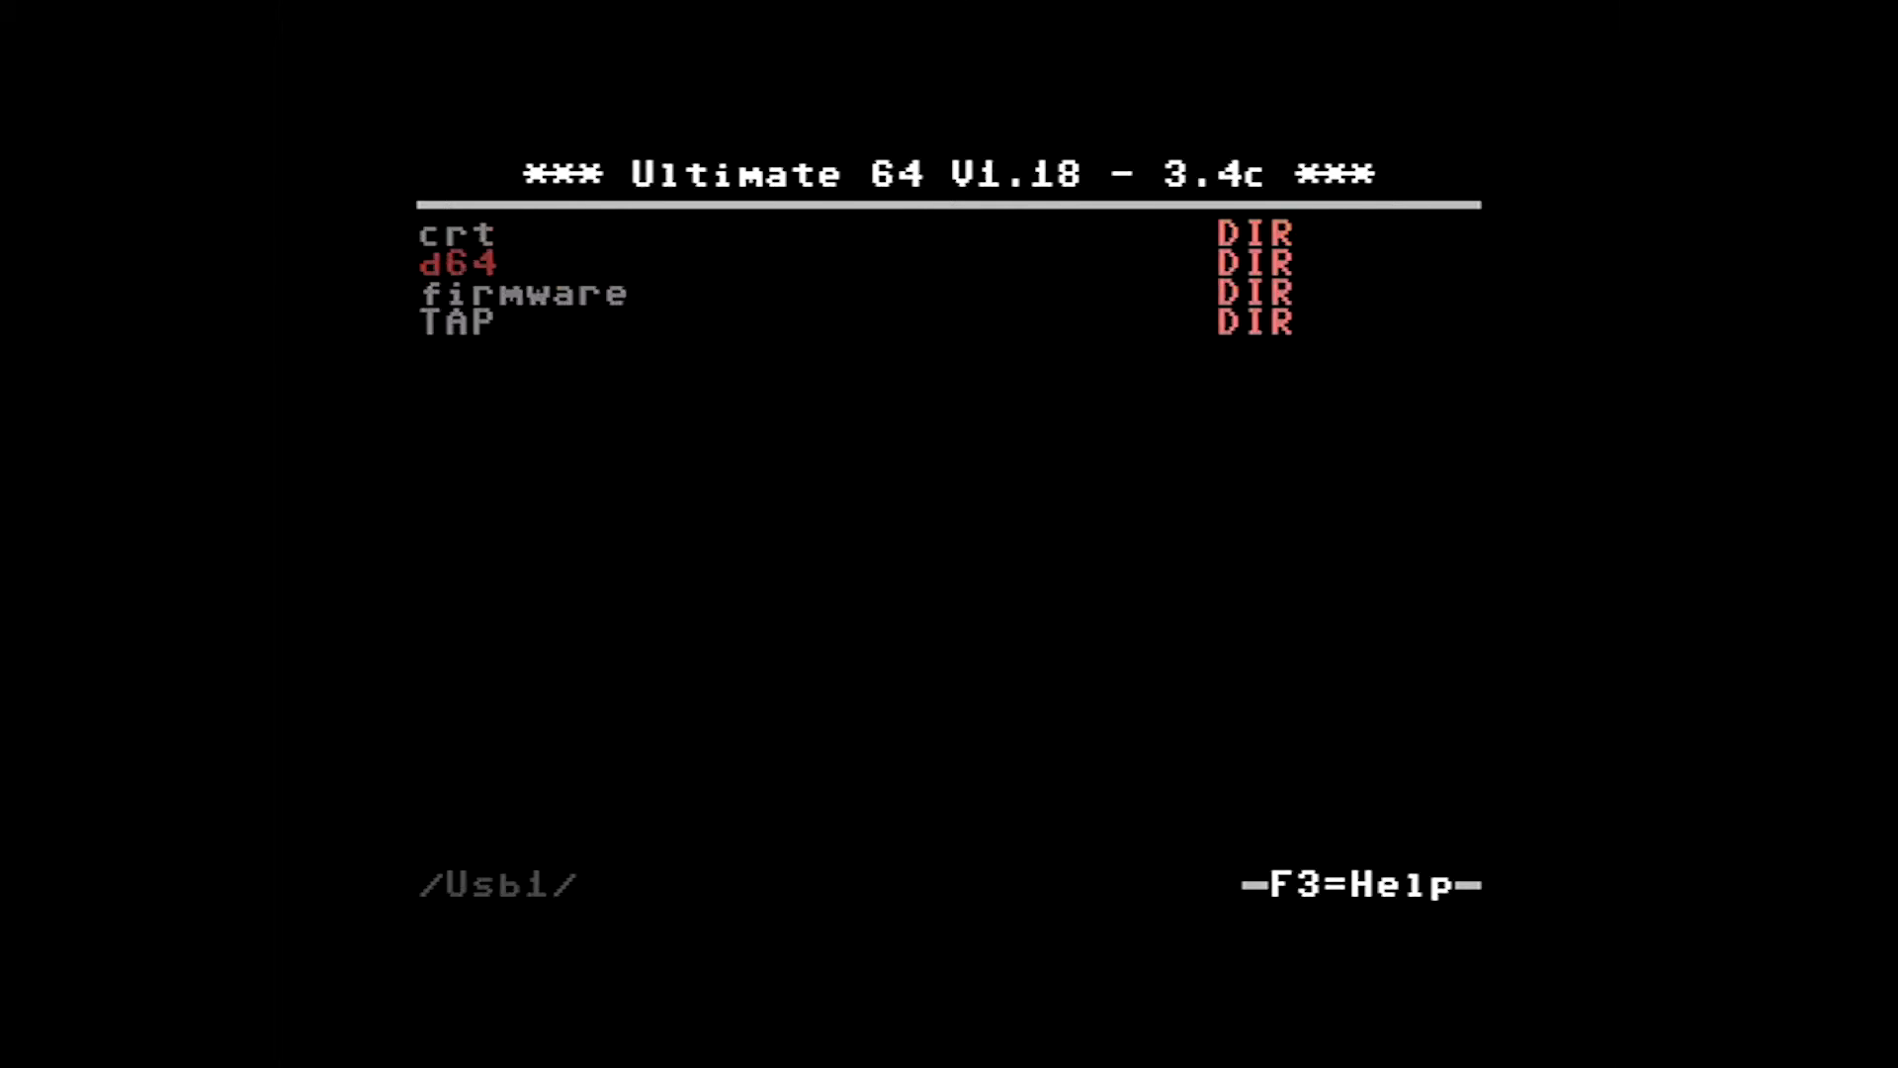
pyautogui.press('Down')
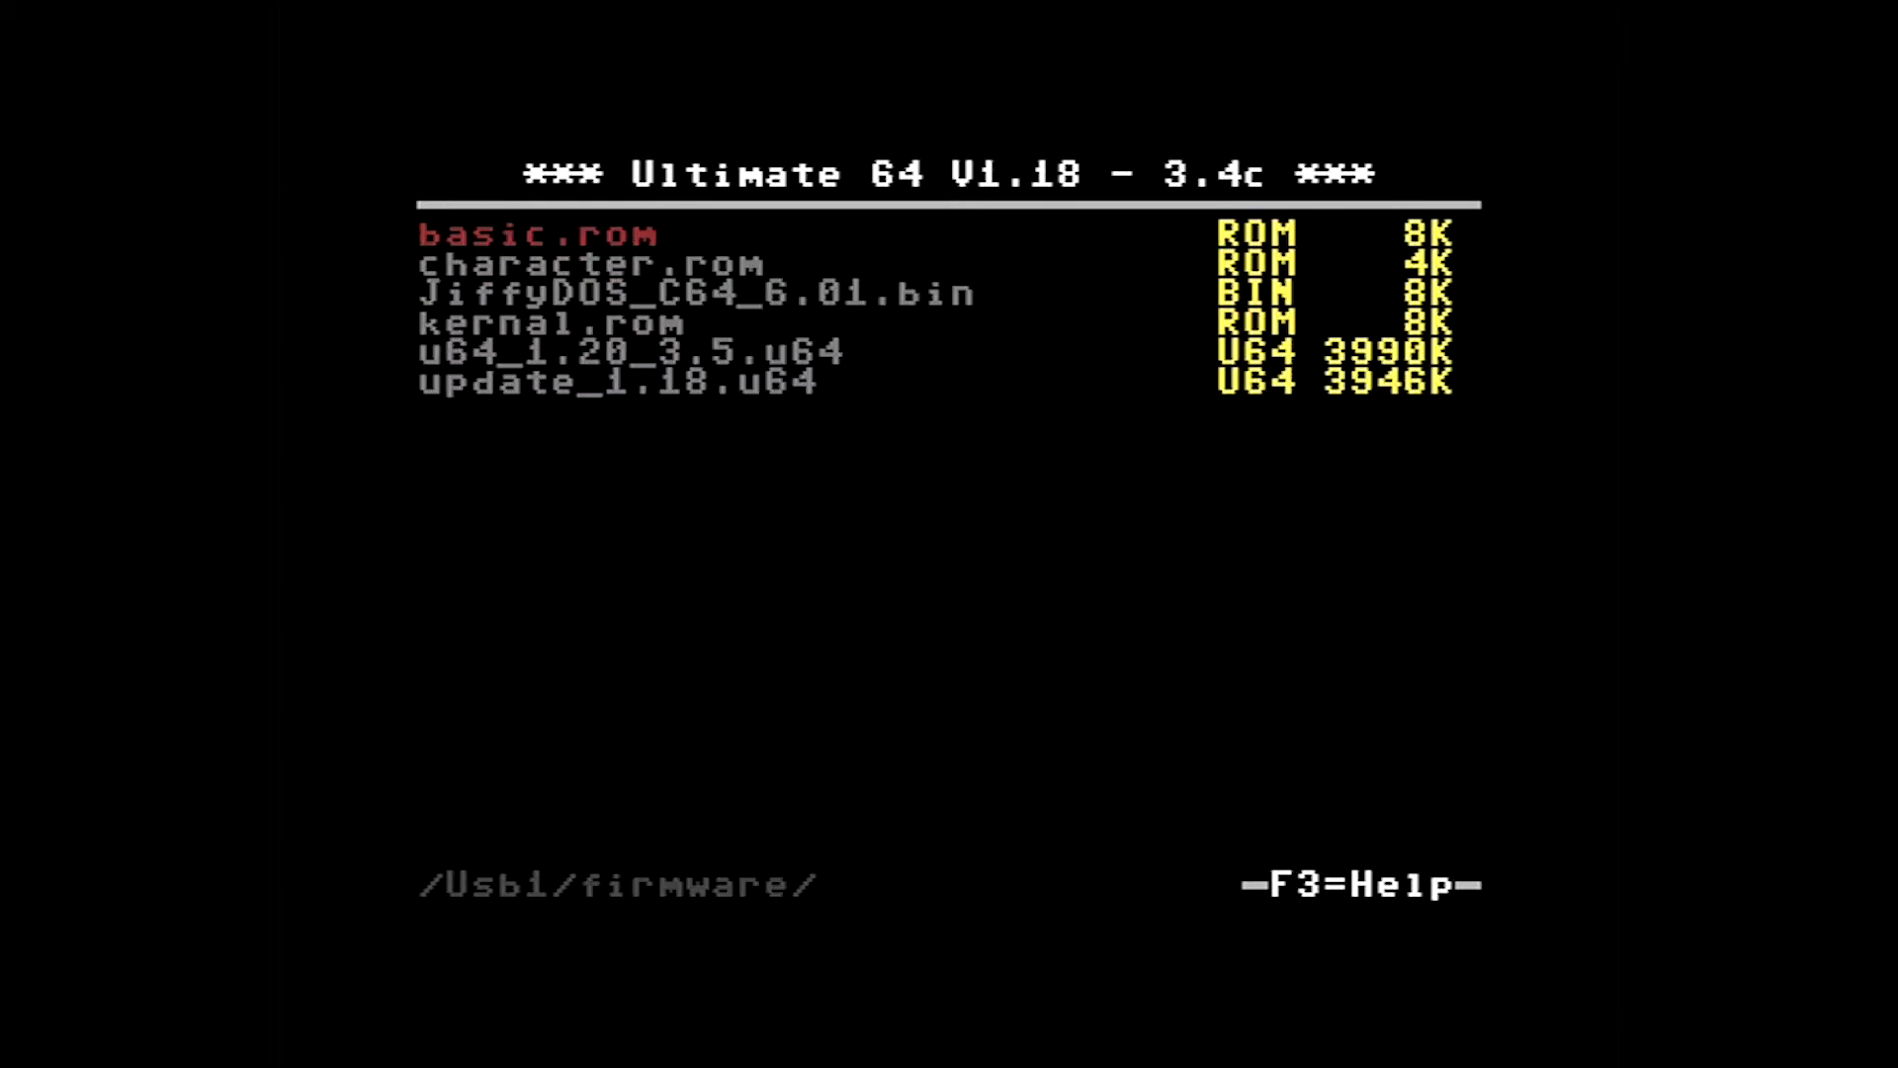
pyautogui.press('Down')
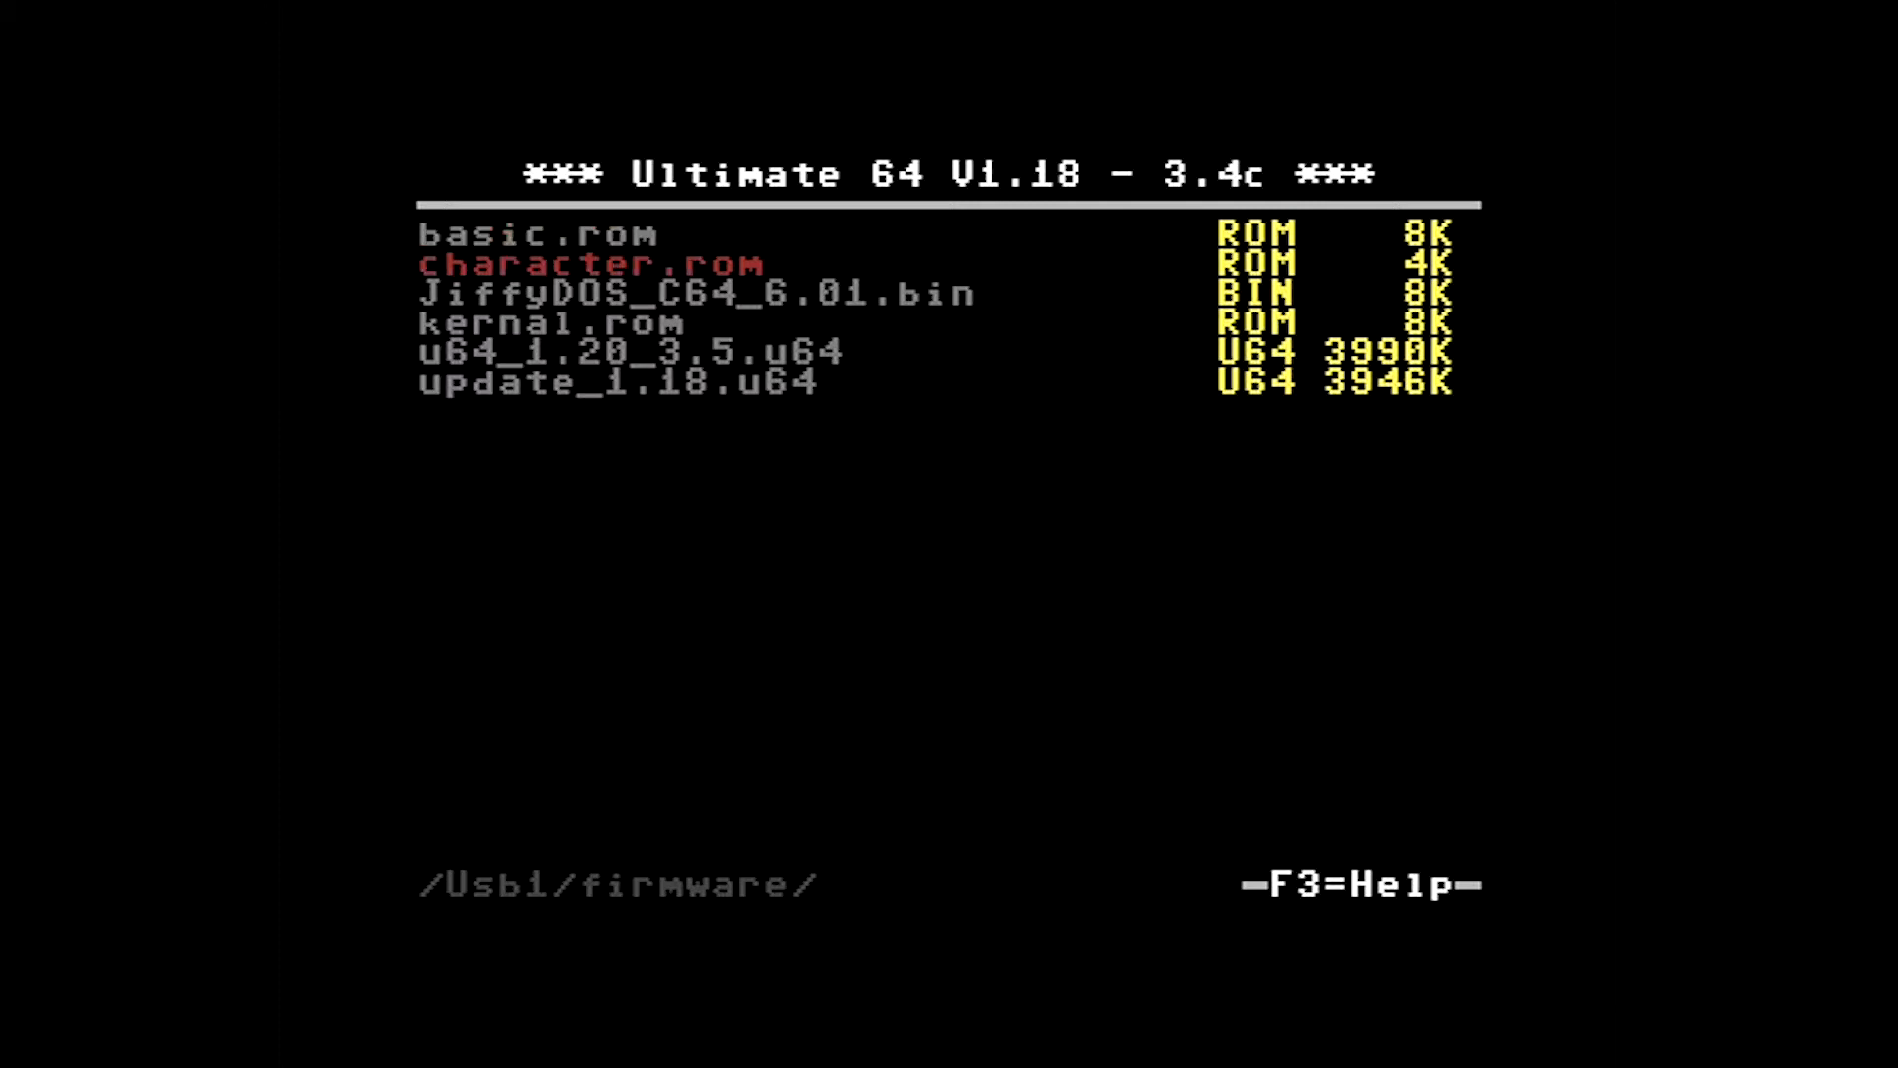
pyautogui.press('down')
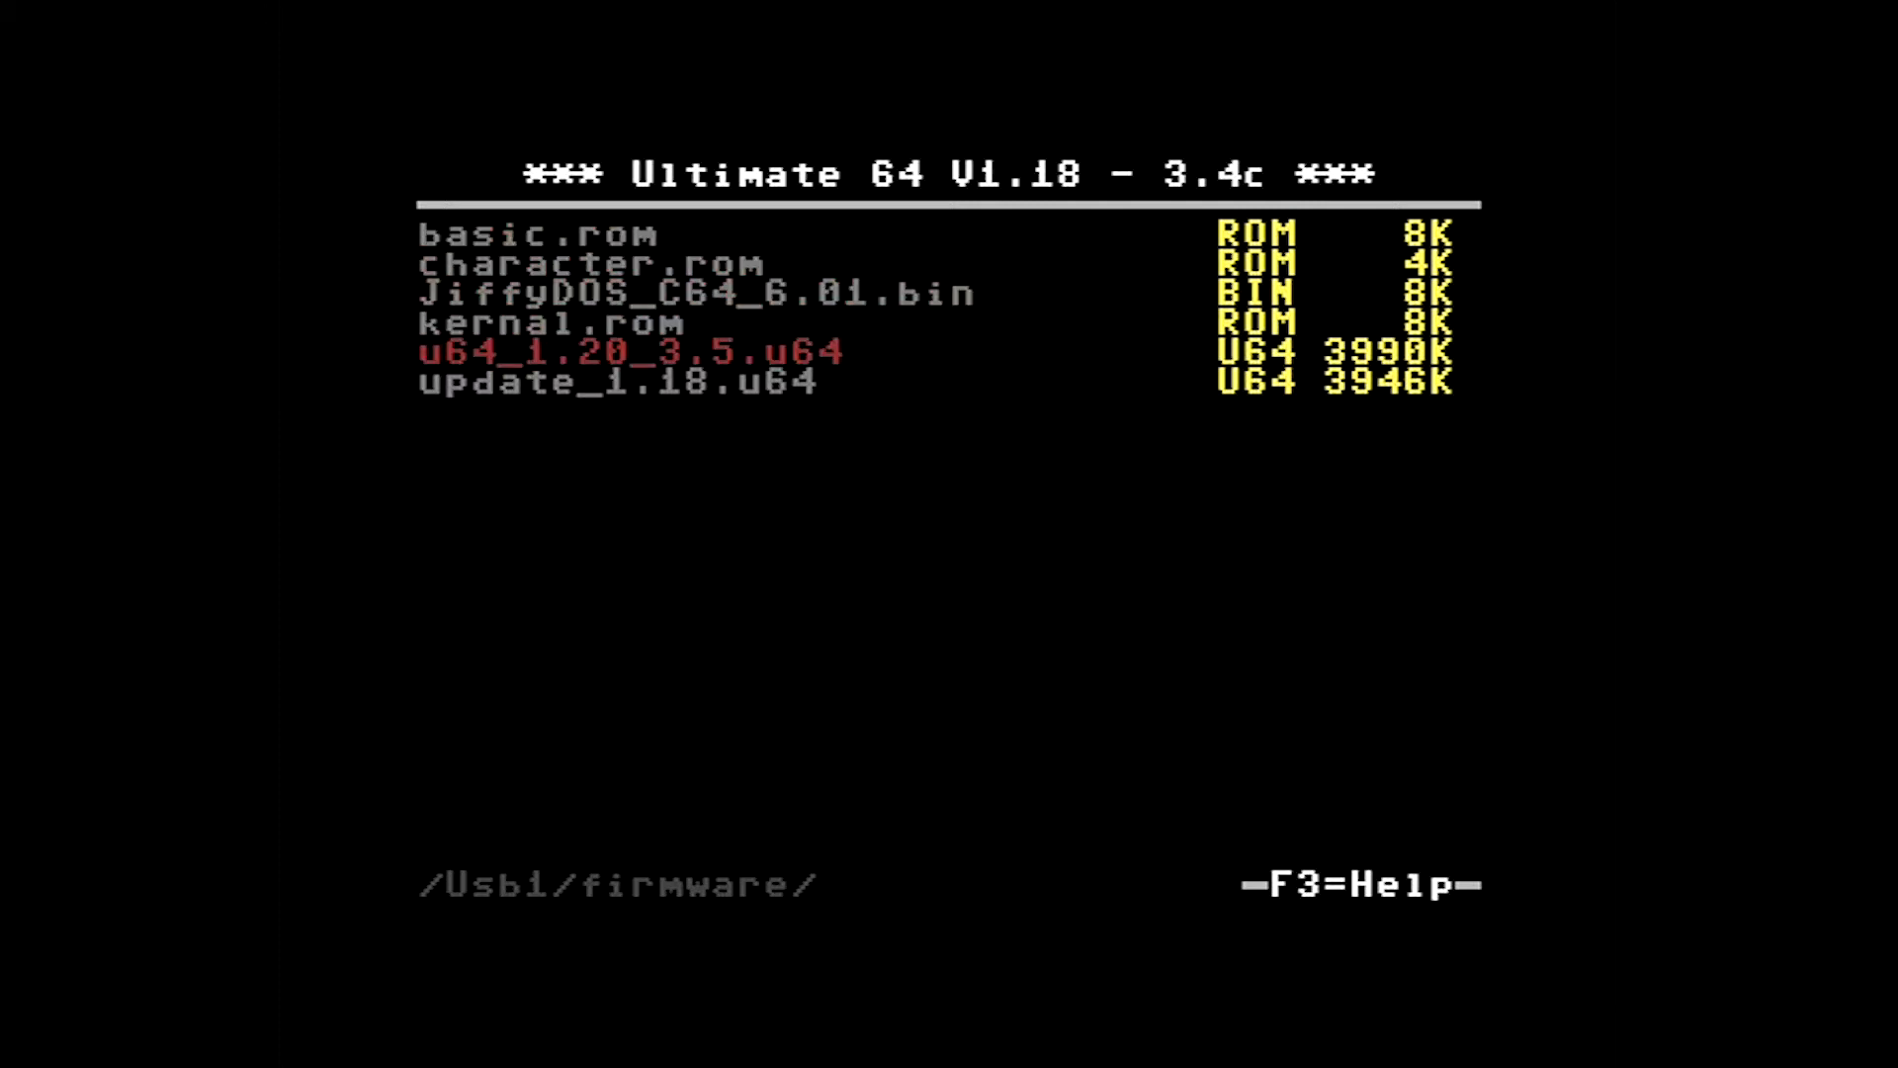
pyautogui.click(630, 352)
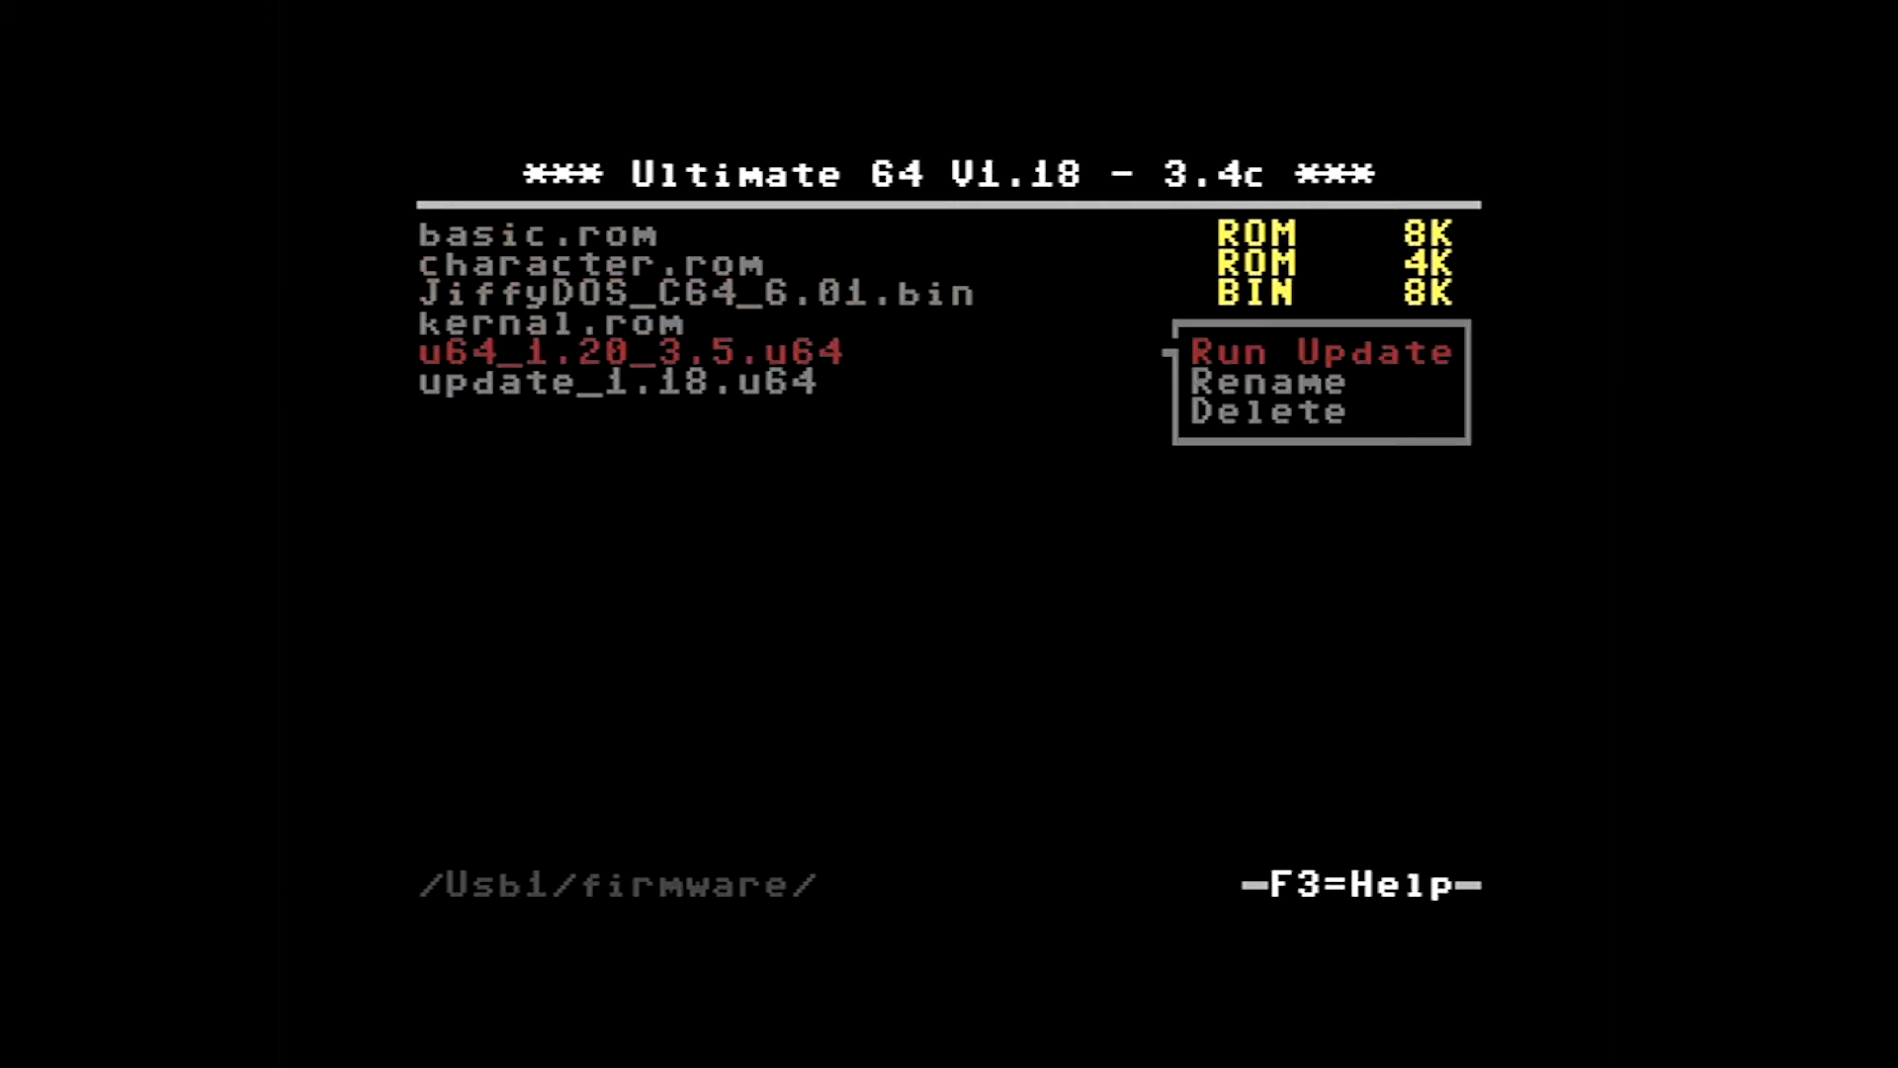